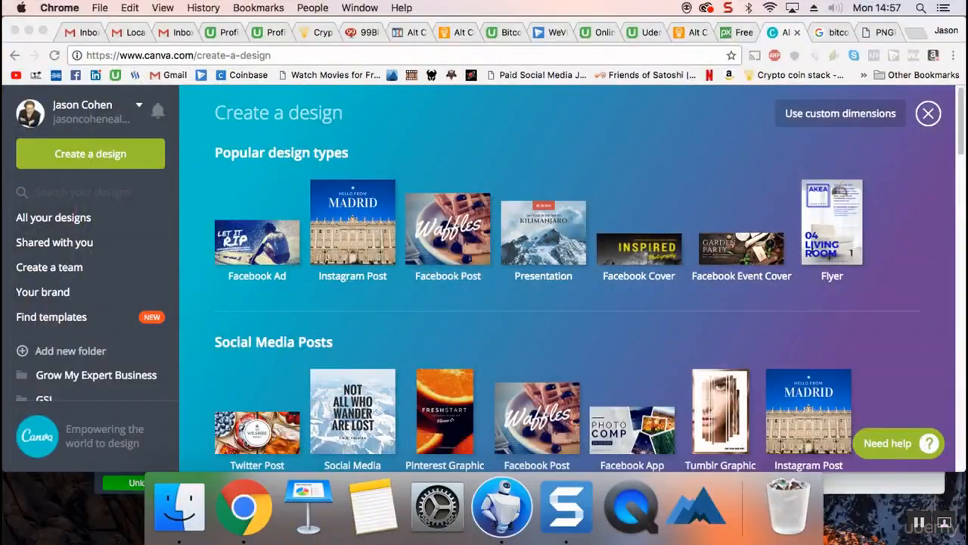
Step: Create a blank Medium Rectangle (IAB) ad design from the Ads formats
{"action": "left_click", "coordinate": [318, 31]}
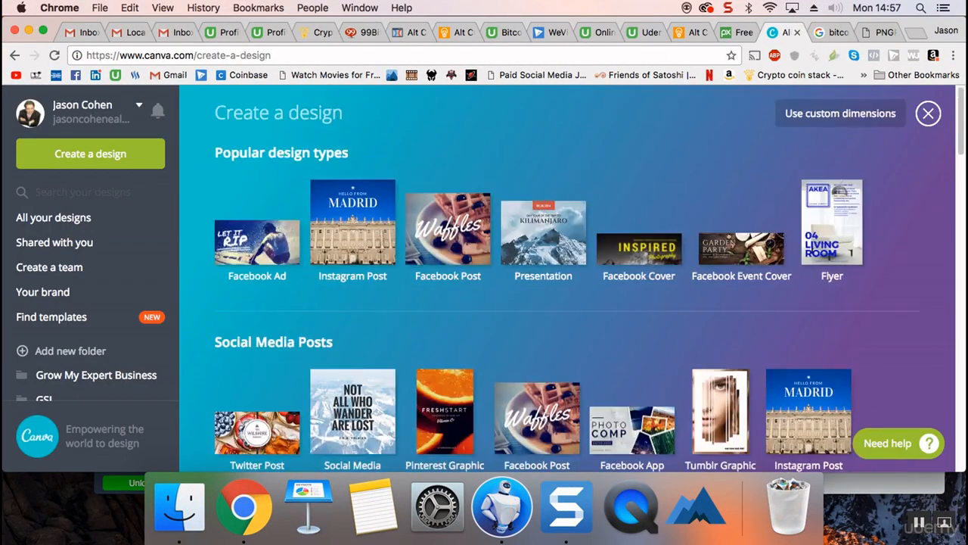
{"action": "scroll", "scroll_direction": "down", "scroll_amount": 3}
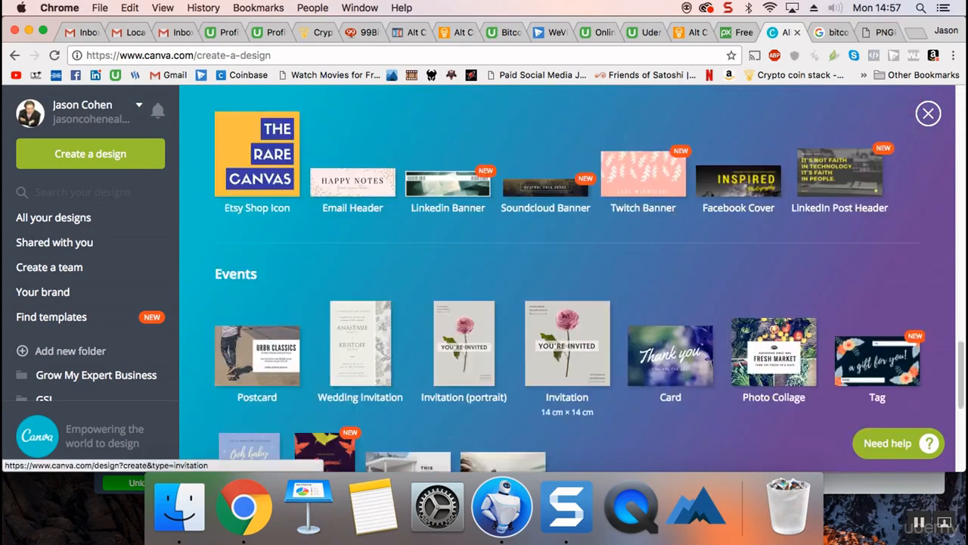
{"action": "scroll", "scroll_direction": "down", "scroll_amount": 3}
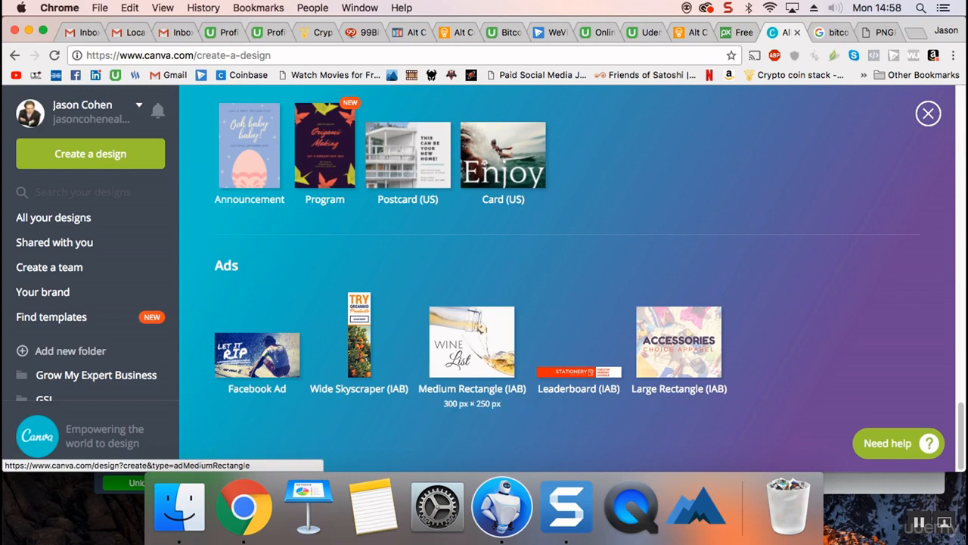
{"action": "left_click", "coordinate": [471, 341]}
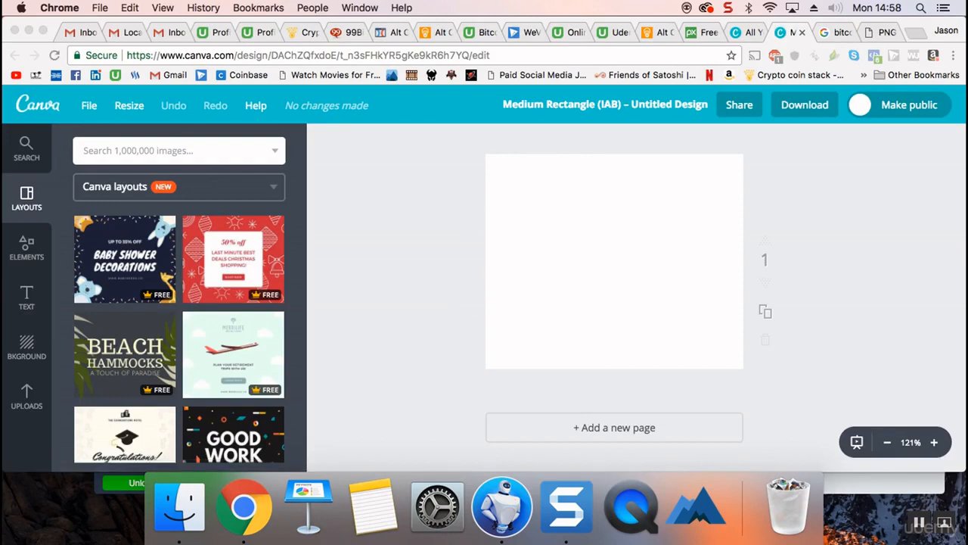
Step: Browse the layouts panel, then bring up the ClickFunnels product page
{"action": "scroll", "scroll_direction": "down", "scroll_amount": 3}
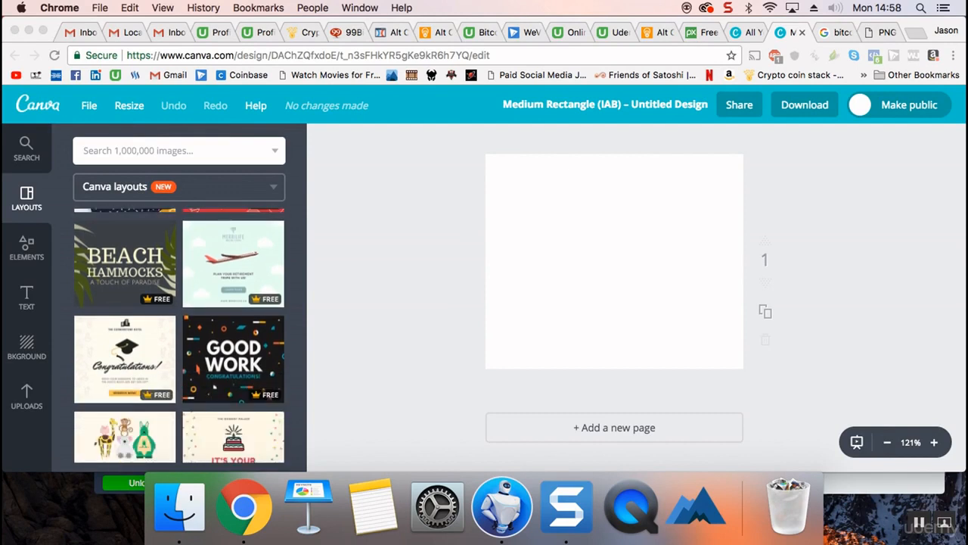
{"action": "scroll", "scroll_direction": "down", "scroll_amount": 3}
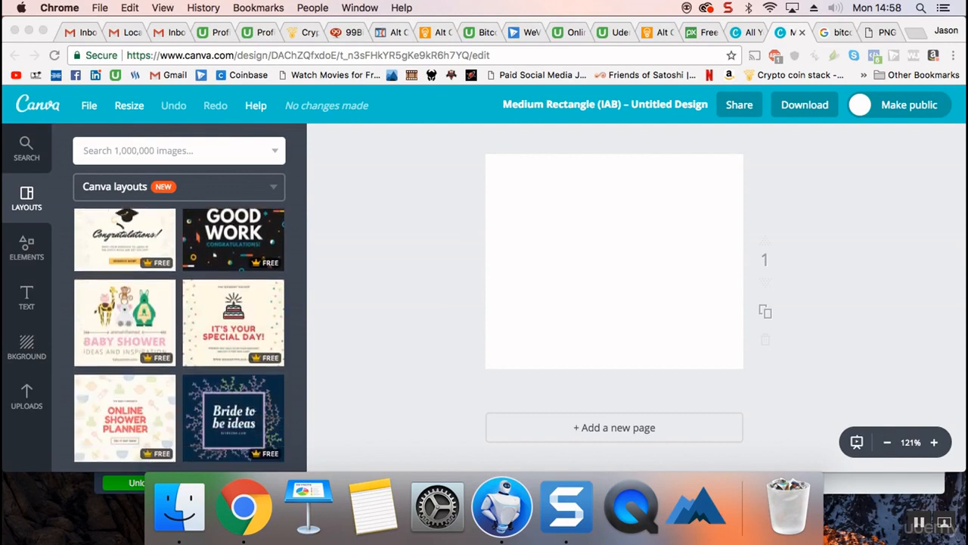
{"action": "scroll", "scroll_direction": "down", "scroll_amount": 3}
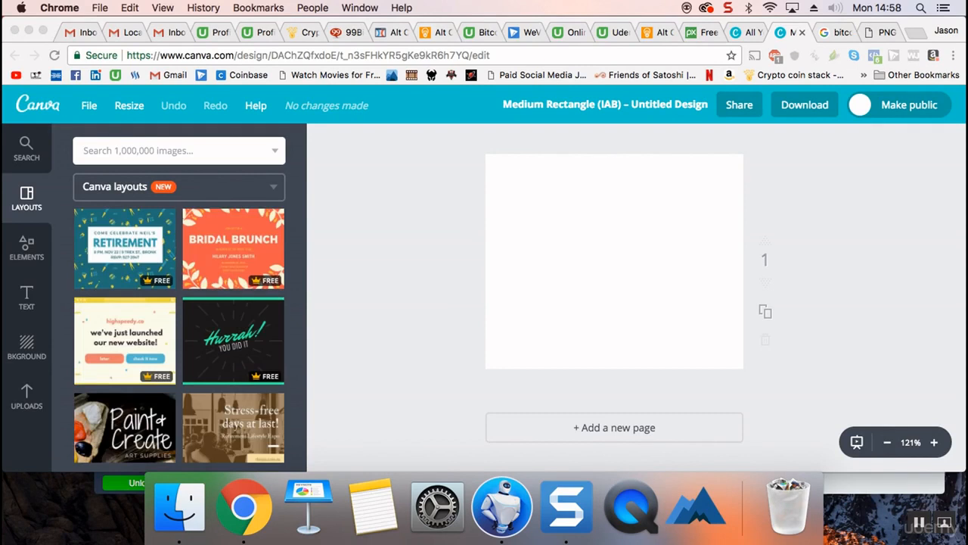
{"action": "left_click", "coordinate": [299, 32]}
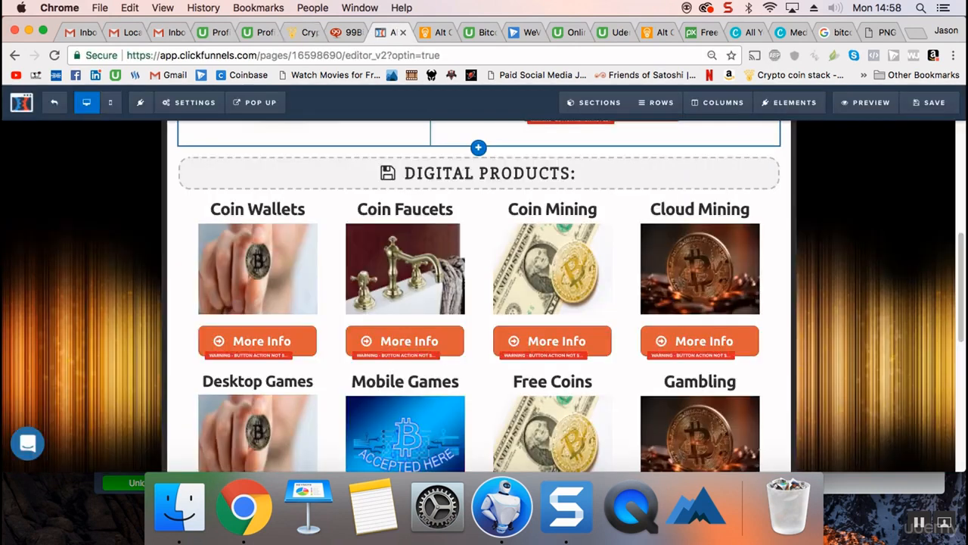
Step: Review the Coin Wallets product image, then return to Canva's design type catalogue
{"action": "left_click", "coordinate": [553, 208]}
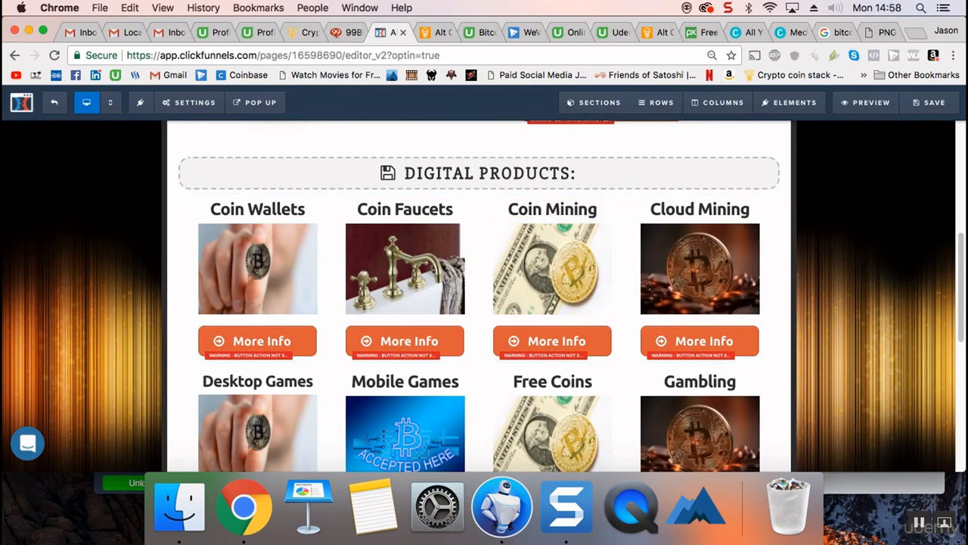
{"action": "left_click", "coordinate": [698, 268]}
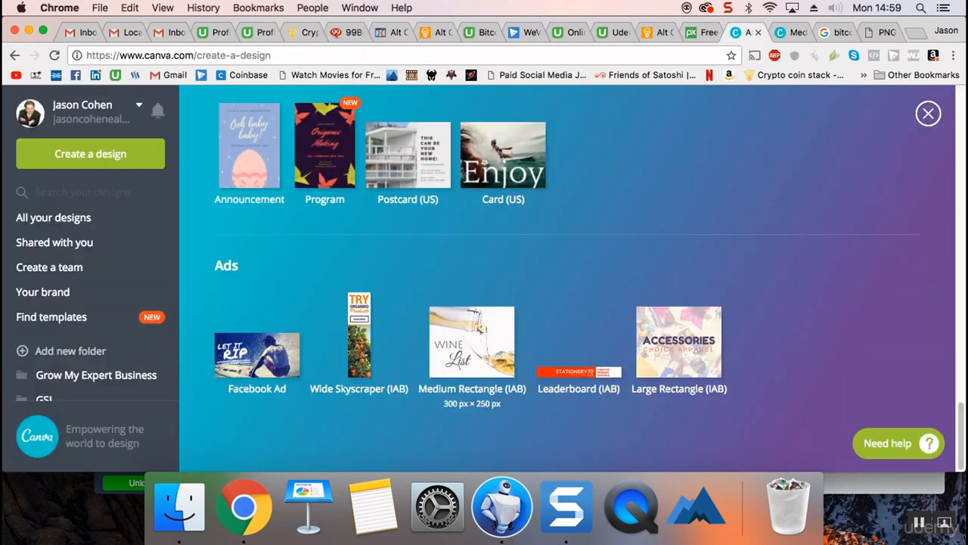
Step: Reopen the blank Medium Rectangle design and scroll through the layout templates
{"action": "left_click", "coordinate": [471, 341]}
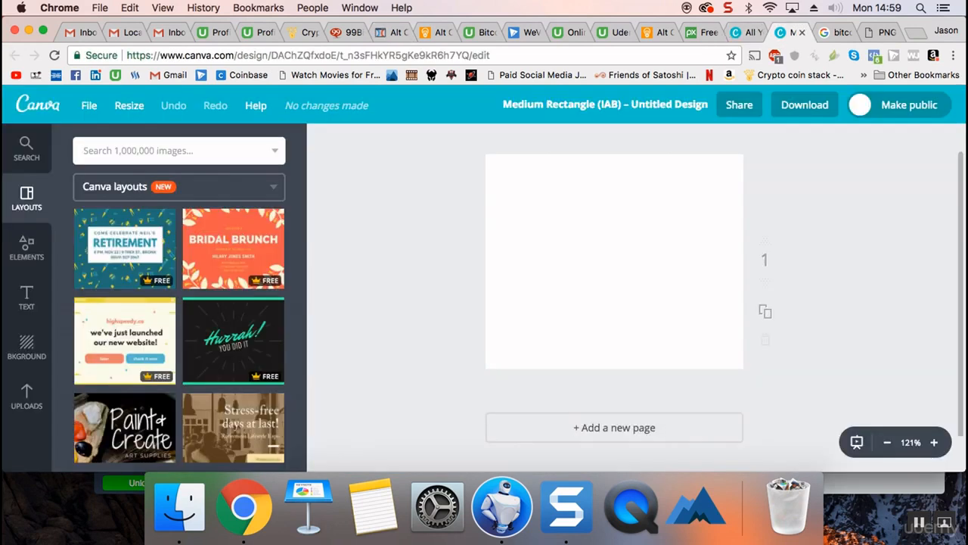
{"action": "scroll", "scroll_direction": "down", "scroll_amount": 3}
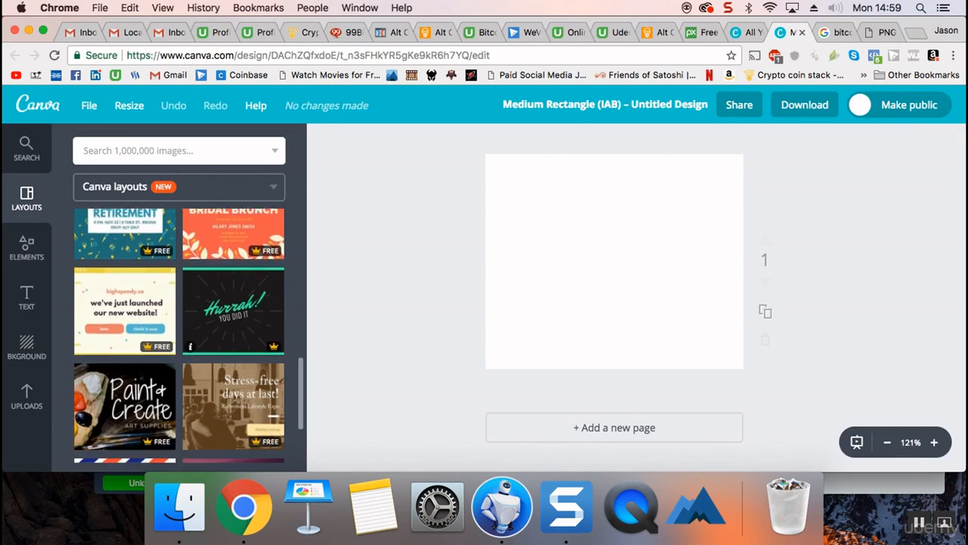
{"action": "scroll", "scroll_direction": "down", "scroll_amount": 3}
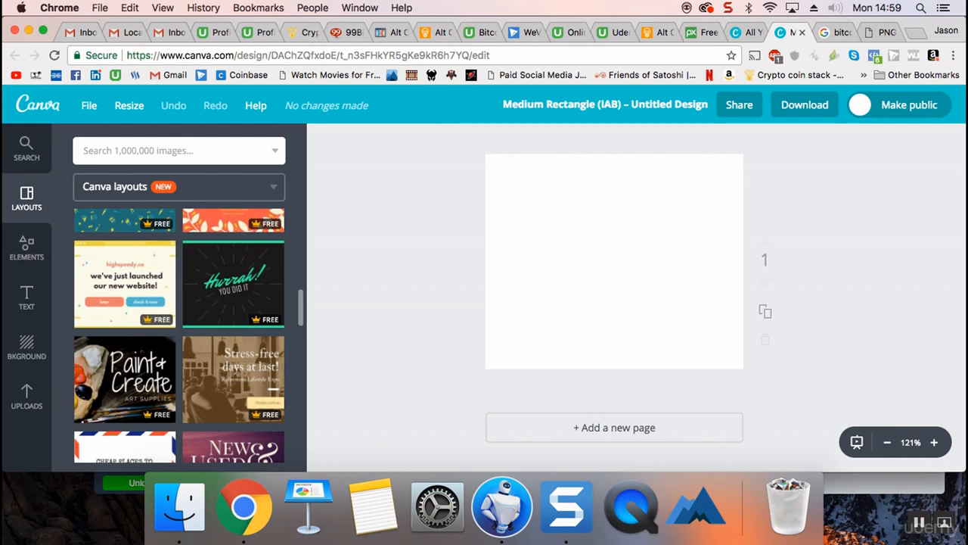
{"action": "scroll", "scroll_direction": "down", "scroll_amount": 3}
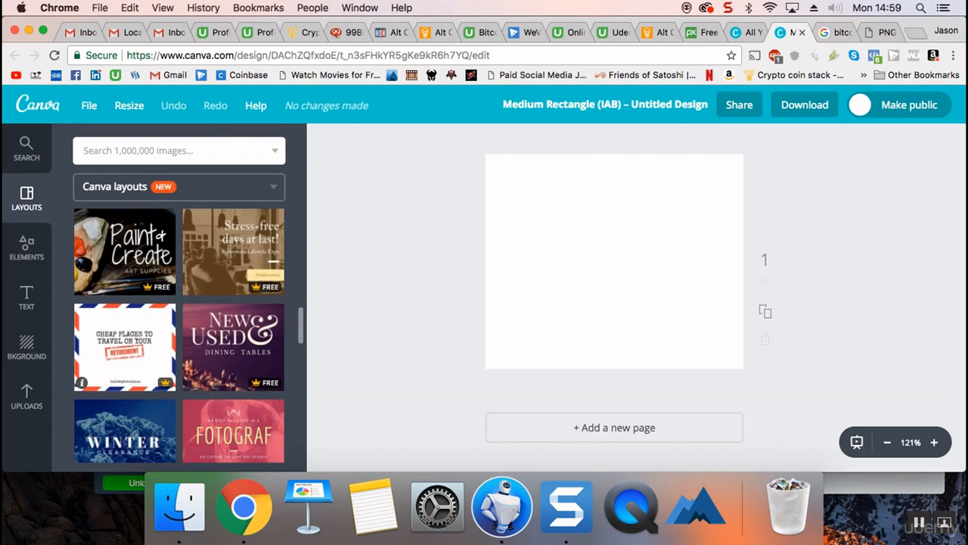
{"action": "scroll", "scroll_direction": "down", "scroll_amount": 3}
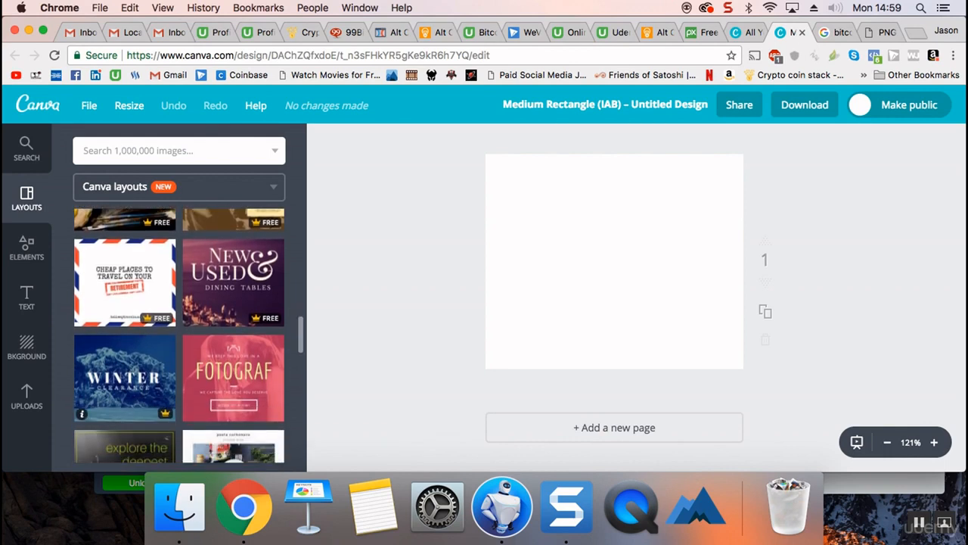
{"action": "scroll", "scroll_direction": "down", "scroll_amount": 3}
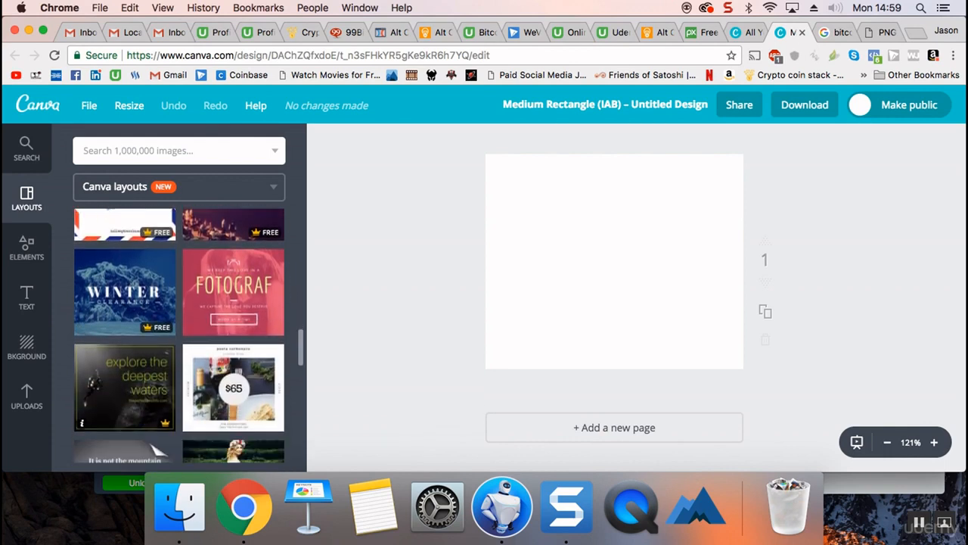
{"action": "scroll", "scroll_direction": "down", "scroll_amount": 3}
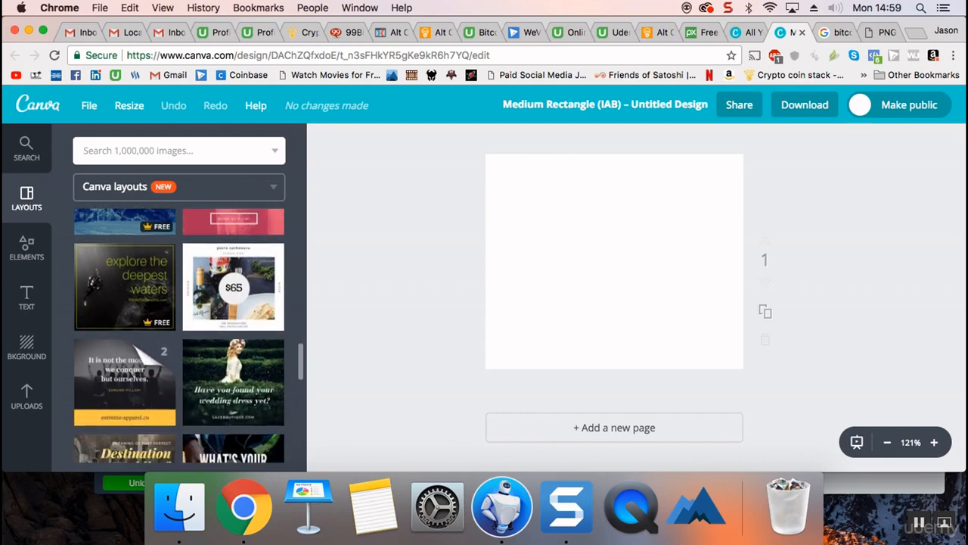
{"action": "scroll", "scroll_direction": "down", "scroll_amount": 3}
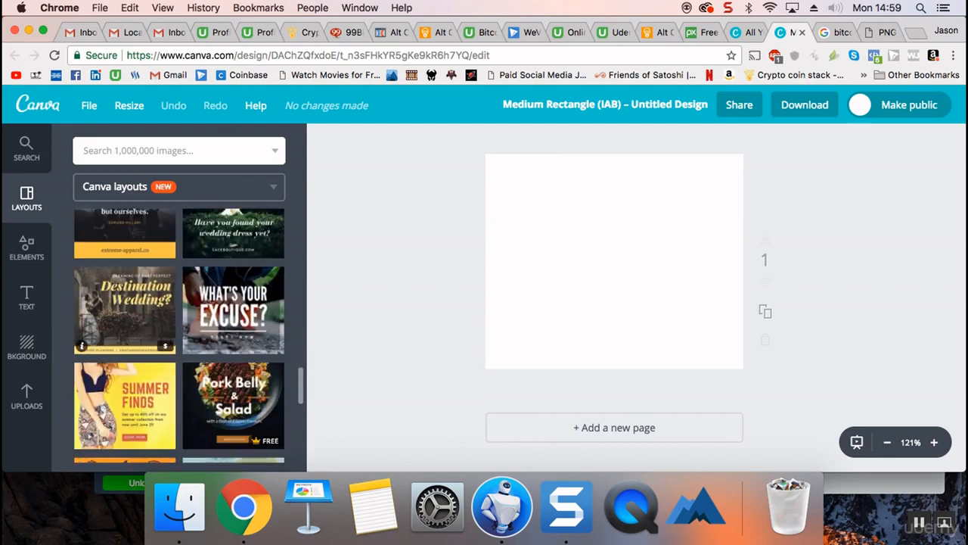
{"action": "scroll", "scroll_direction": "down", "scroll_amount": 3}
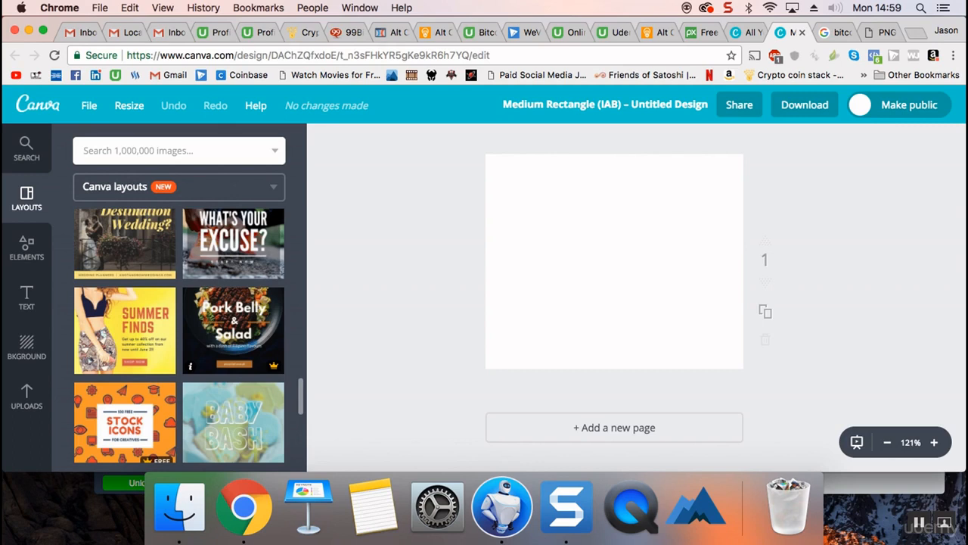
{"action": "scroll", "scroll_direction": "down", "scroll_amount": 3}
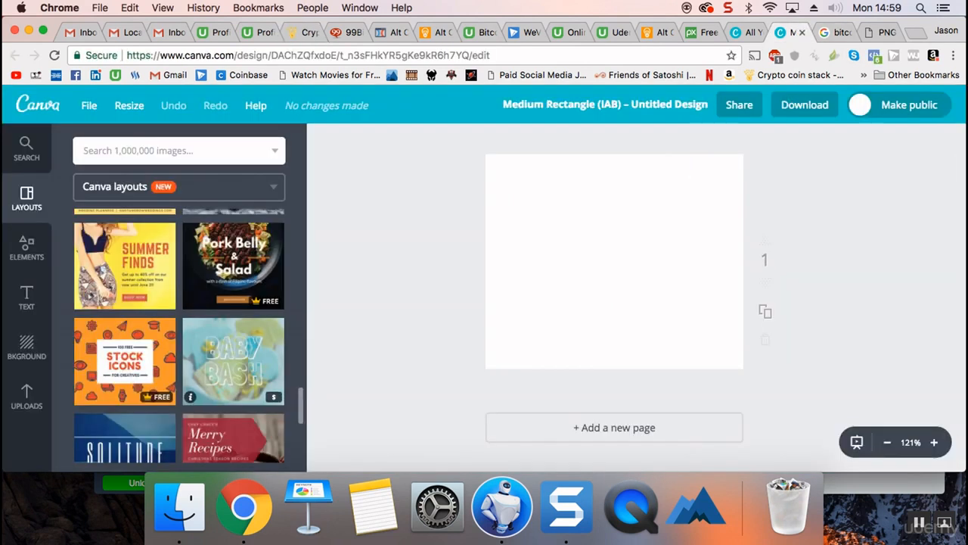
{"action": "scroll", "scroll_direction": "down", "scroll_amount": 3}
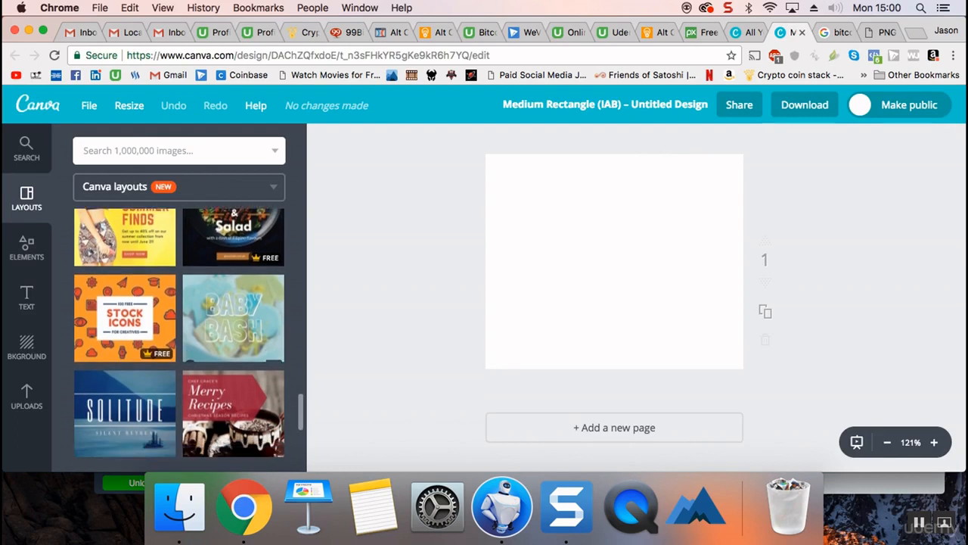
{"action": "scroll", "scroll_direction": "down", "scroll_amount": 3}
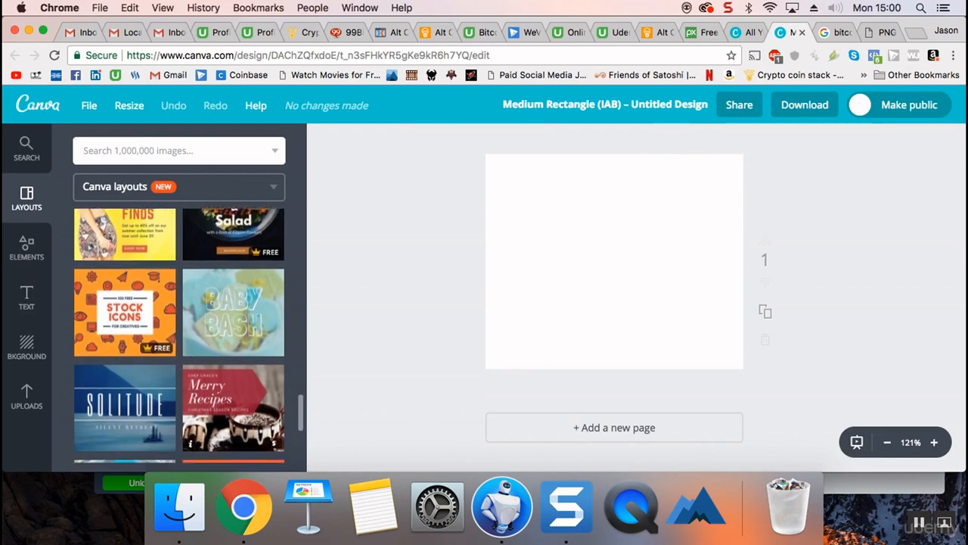
{"action": "scroll", "scroll_direction": "down", "scroll_amount": 3}
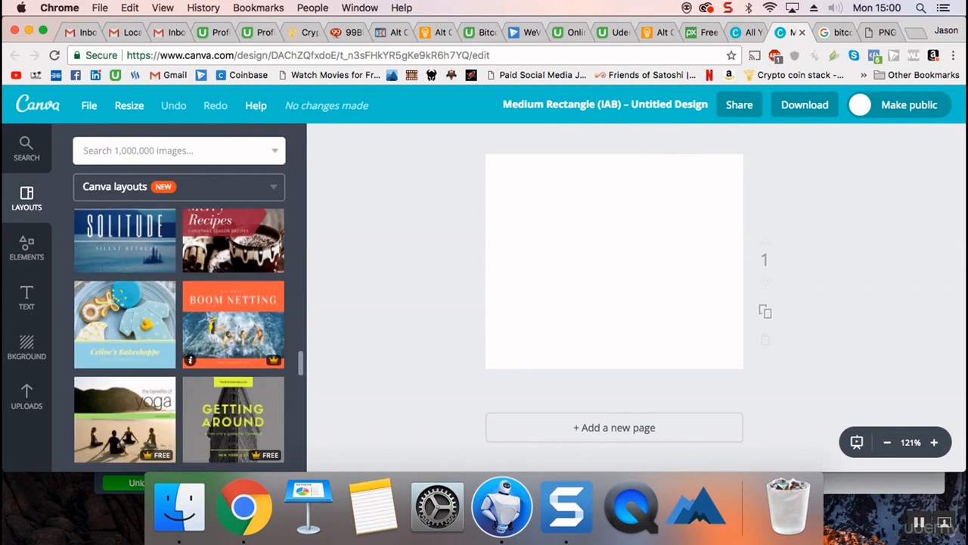
{"action": "scroll", "scroll_direction": "down", "scroll_amount": 3}
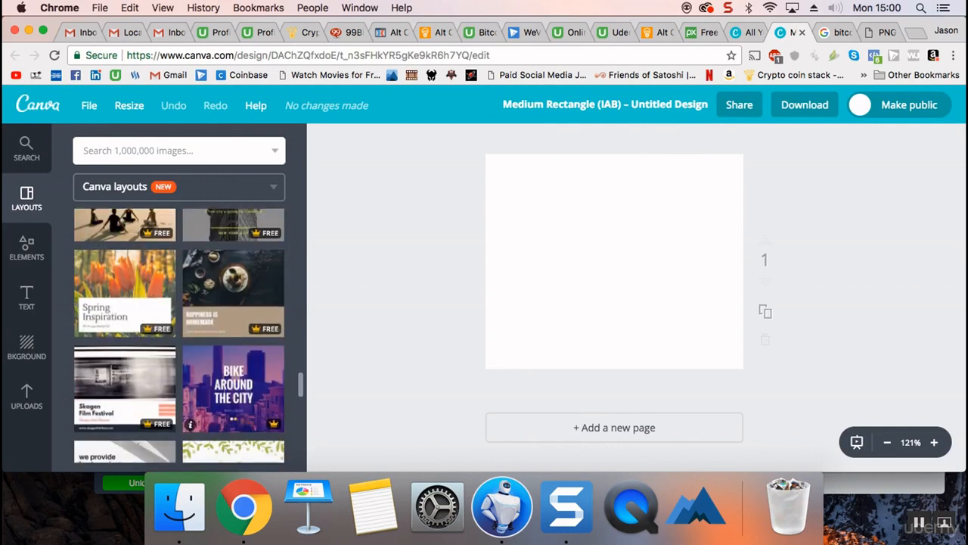
{"action": "scroll", "scroll_direction": "down", "scroll_amount": 3}
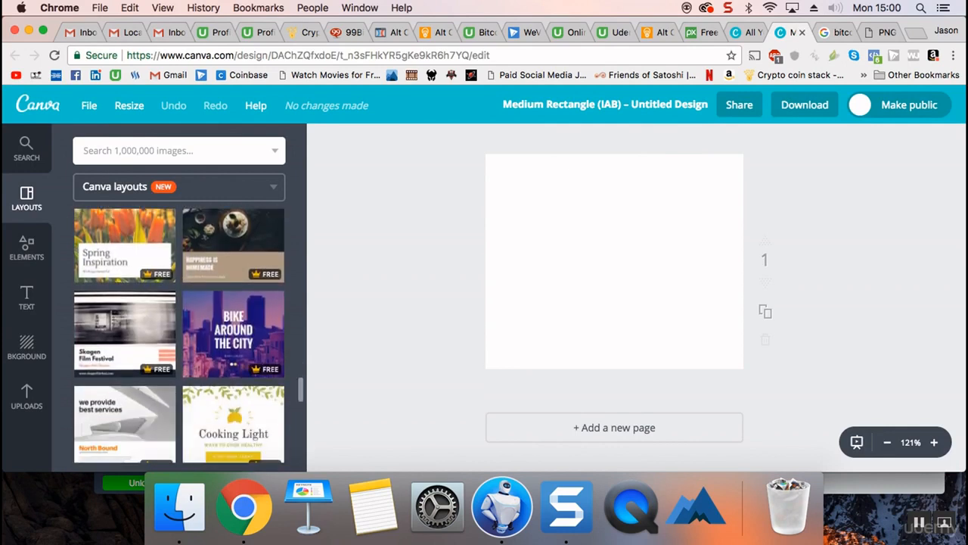
{"action": "scroll", "scroll_direction": "down", "scroll_amount": 3}
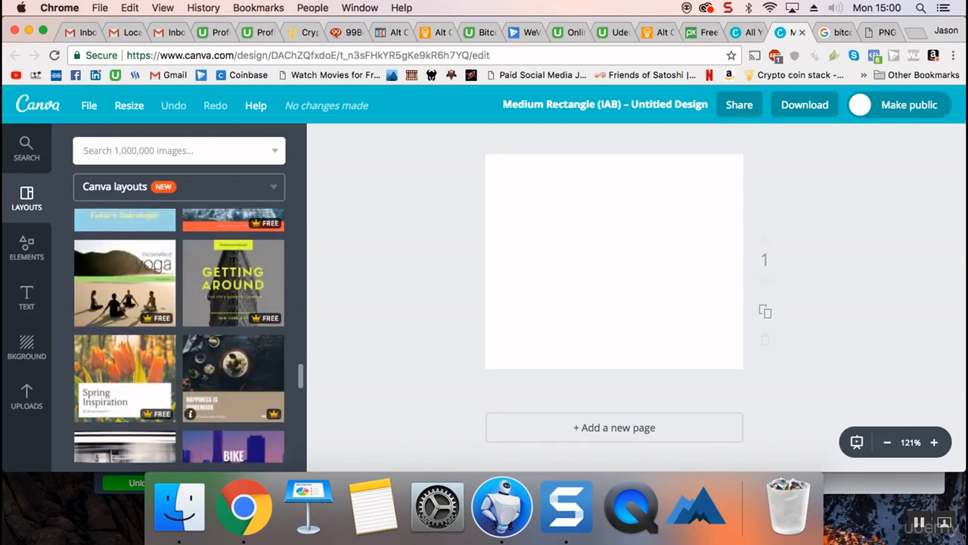
{"action": "scroll", "scroll_direction": "down", "scroll_amount": 3}
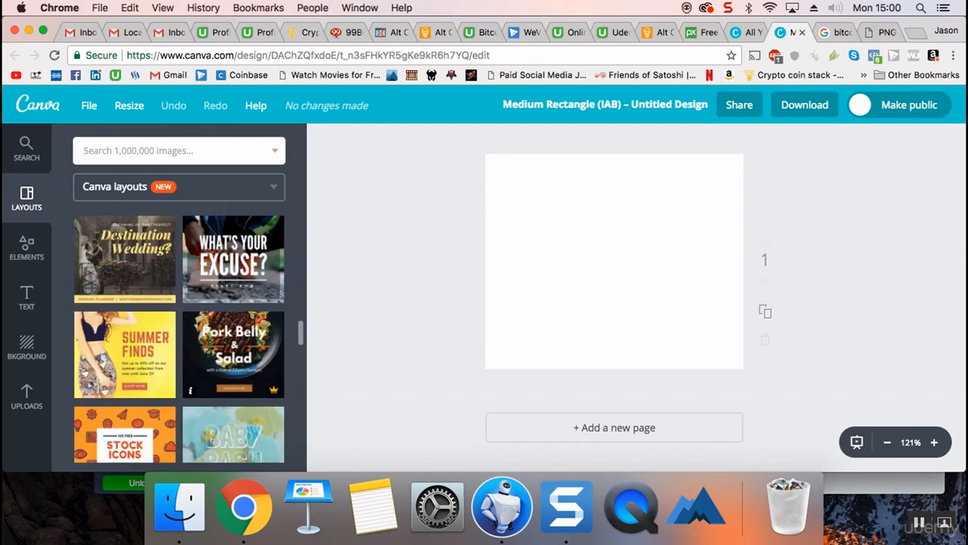
{"action": "scroll", "scroll_direction": "down", "scroll_amount": 3}
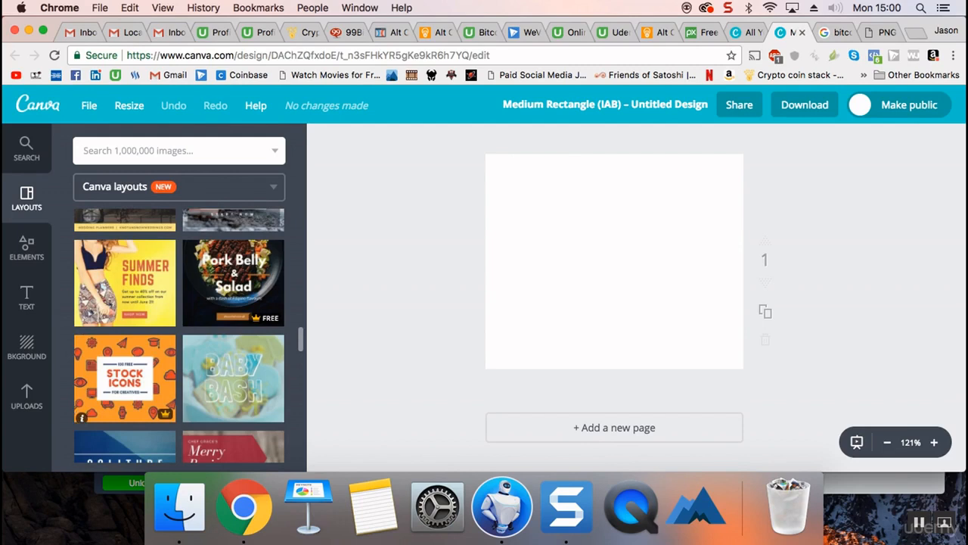
Step: Apply the orange Stock Icons layout and delete '100 FREE', 'FOR CREATIVES' and both divider lines
{"action": "left_click", "coordinate": [124, 377]}
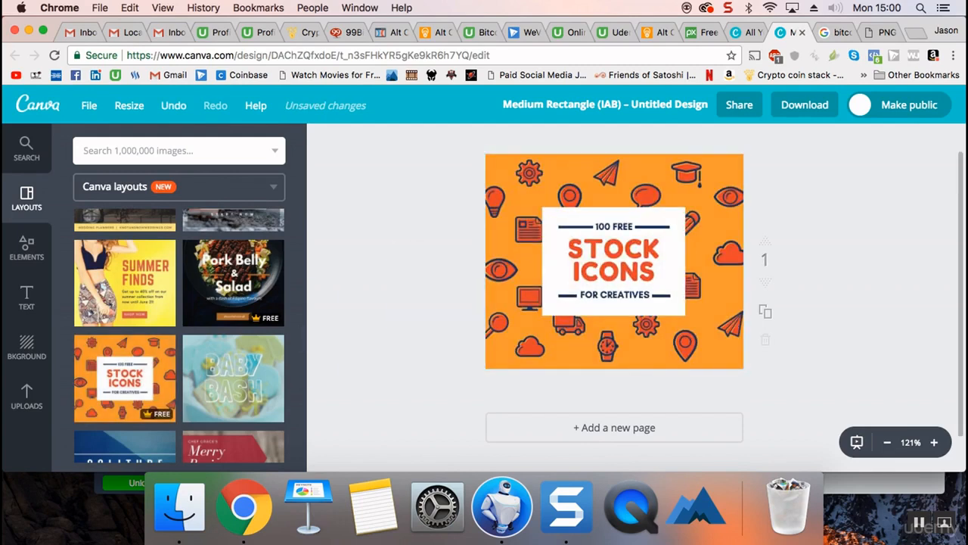
{"action": "left_click", "coordinate": [614, 262]}
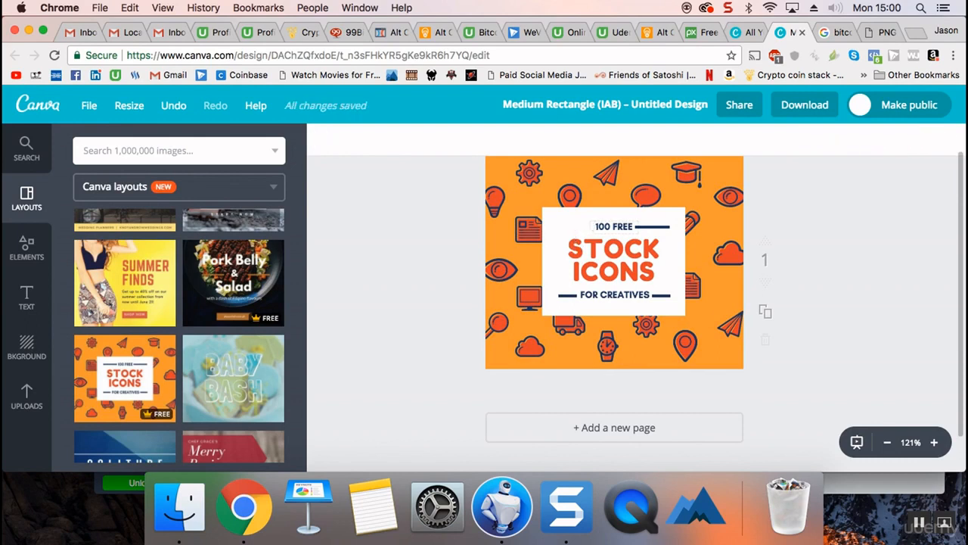
{"action": "left_click", "coordinate": [614, 227]}
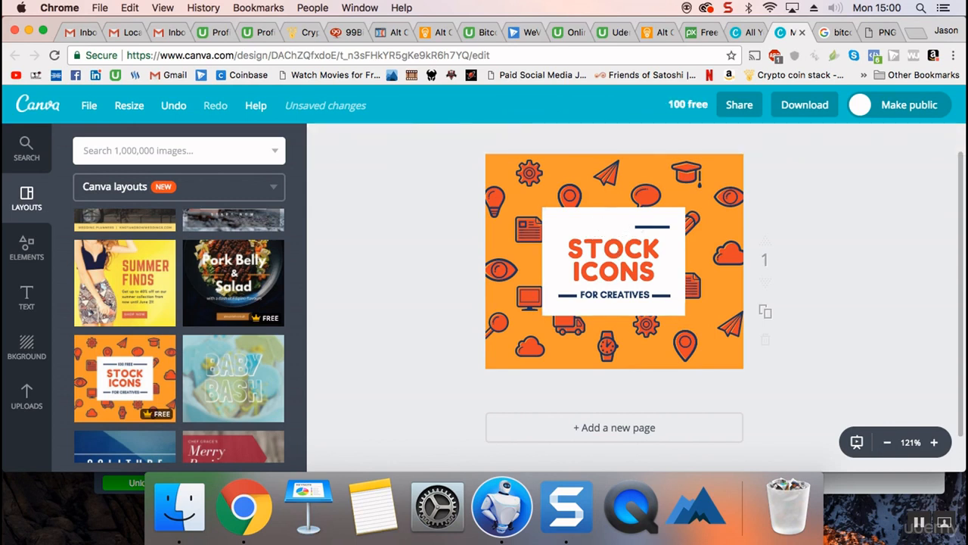
{"action": "left_click", "coordinate": [614, 261]}
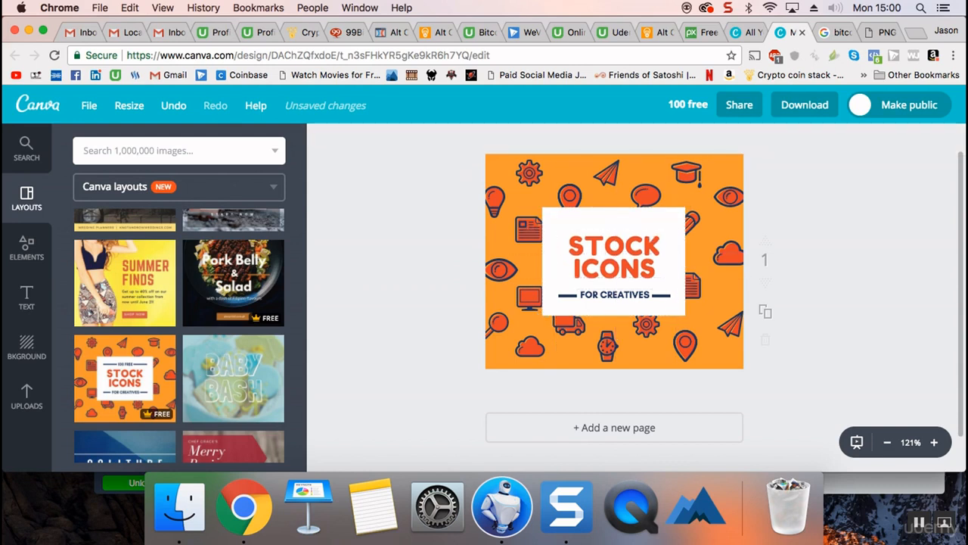
{"action": "left_click", "coordinate": [613, 294]}
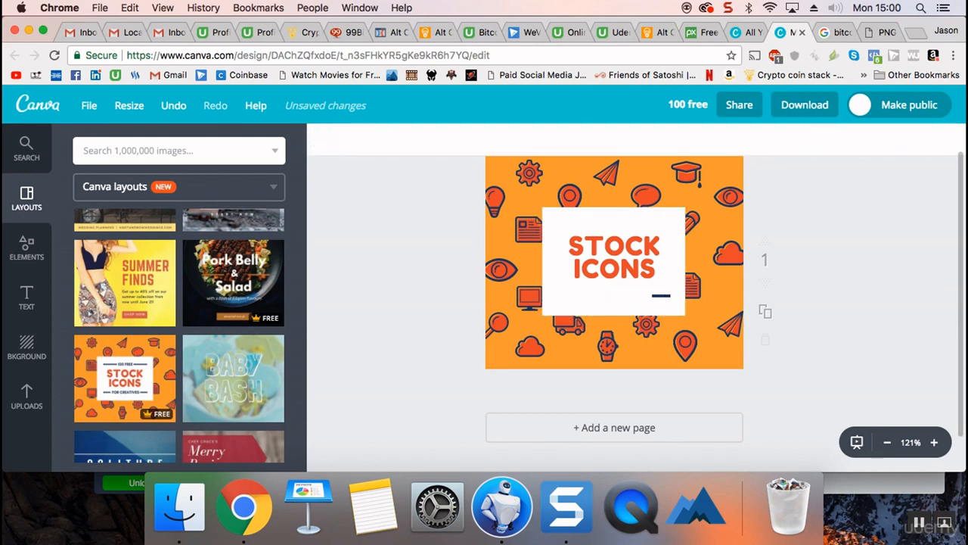
{"action": "left_click", "coordinate": [613, 261]}
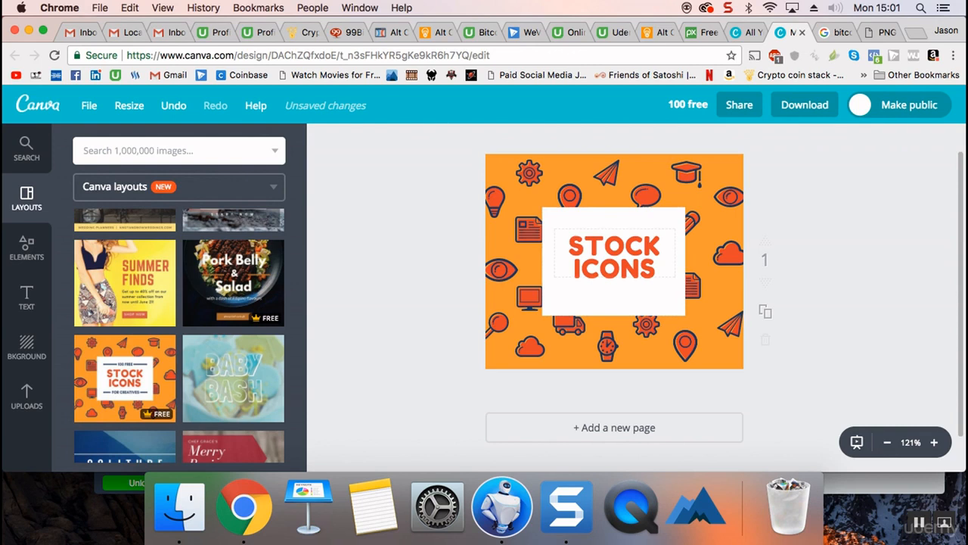
{"action": "left_click", "coordinate": [614, 253]}
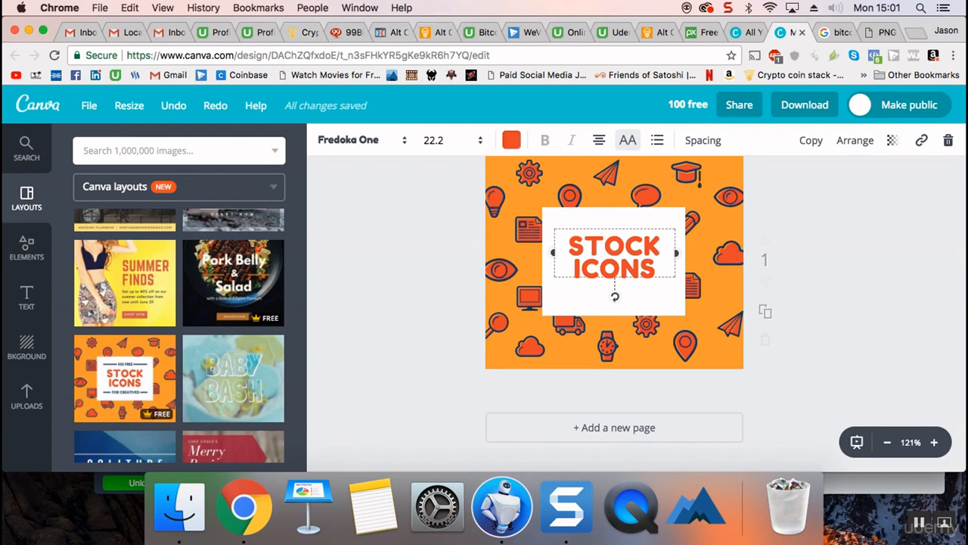
{"action": "left_click", "coordinate": [391, 32]}
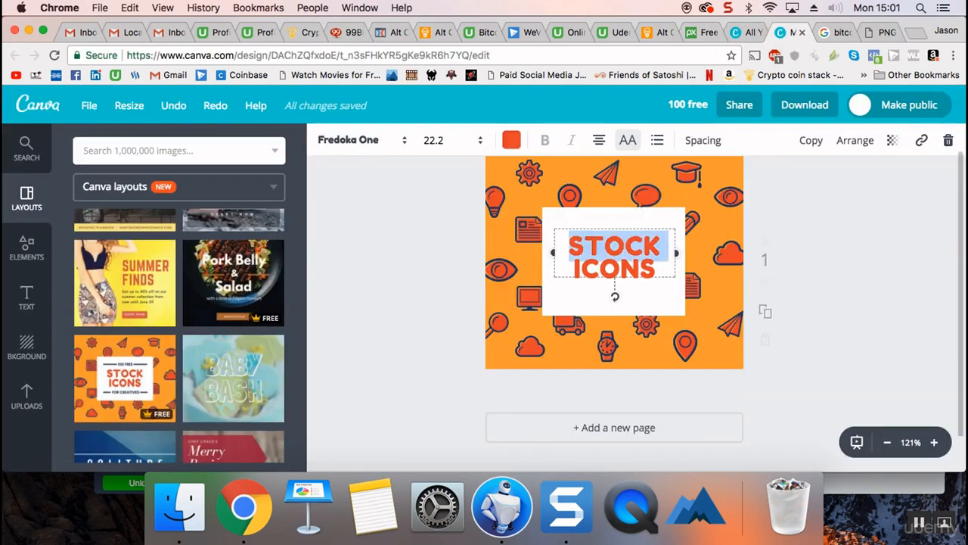
Step: Replace the STOCK ICONS heading text with COIN WALLETS
{"action": "double_click", "coordinate": [612, 261]}
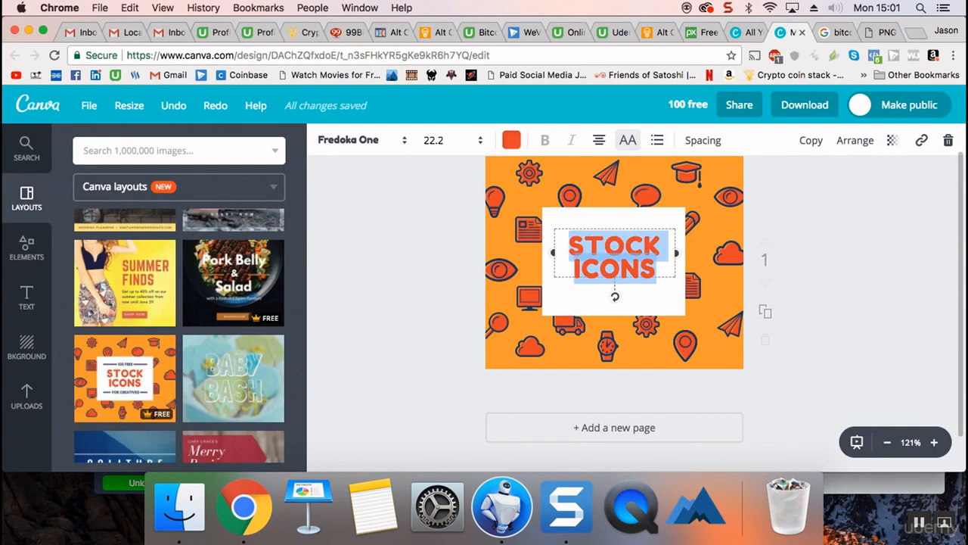
{"action": "type", "text": "COIN"}
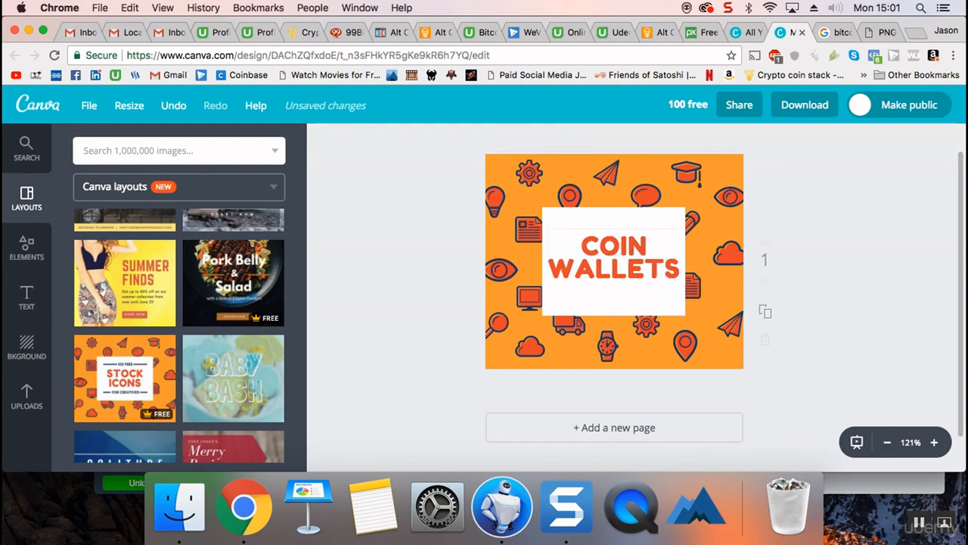
{"action": "left_click", "coordinate": [614, 263]}
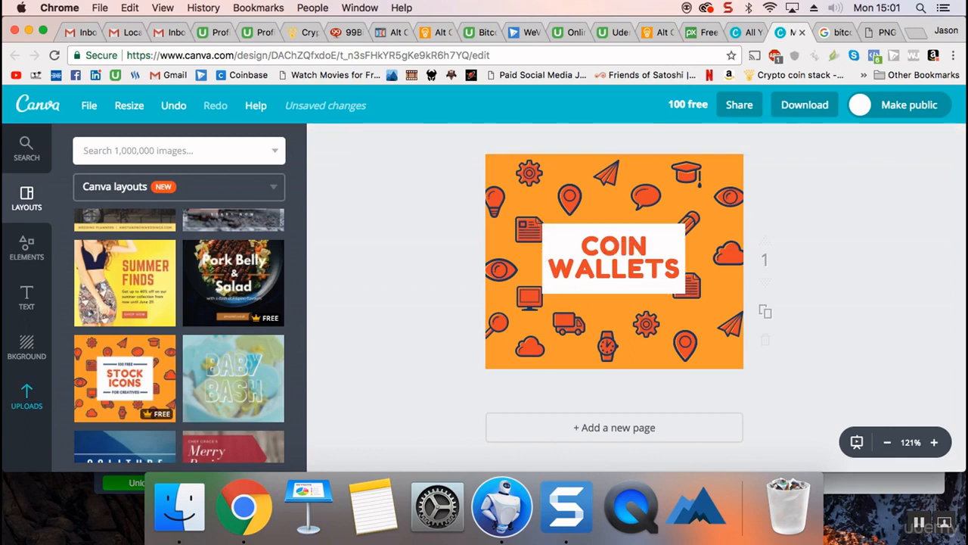
Step: Upload bathroom-4841_1280.jpg and set the faucet photo as the design background
{"action": "left_click", "coordinate": [26, 397]}
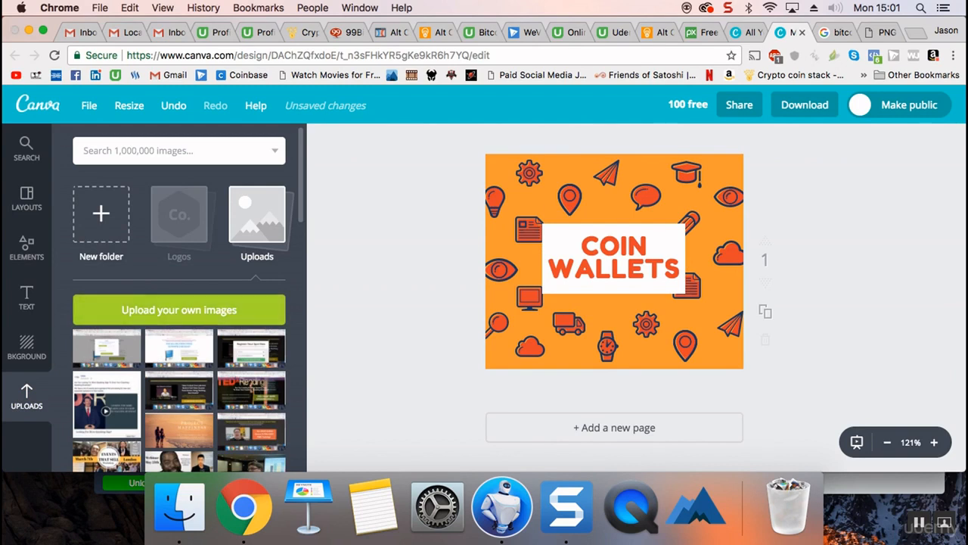
{"action": "left_click", "coordinate": [178, 310]}
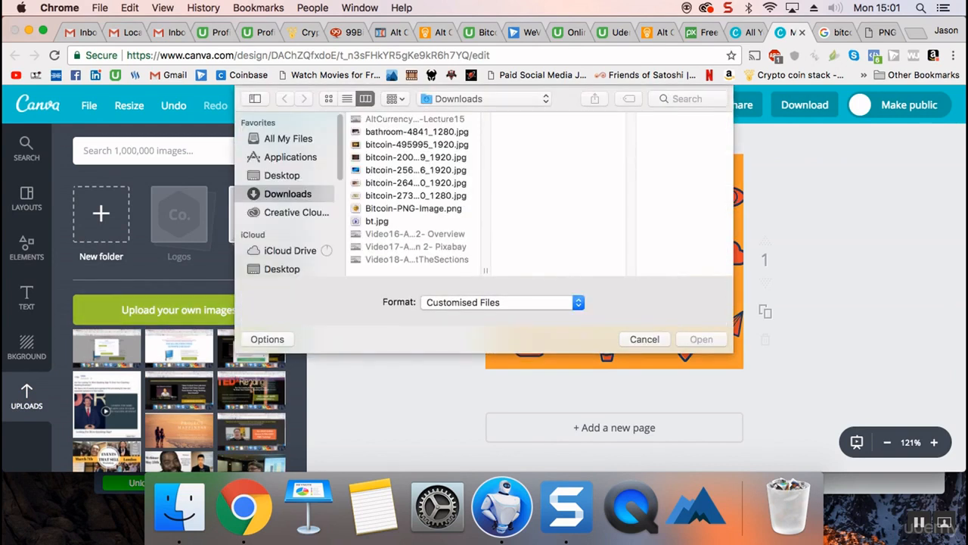
{"action": "left_click", "coordinate": [377, 221]}
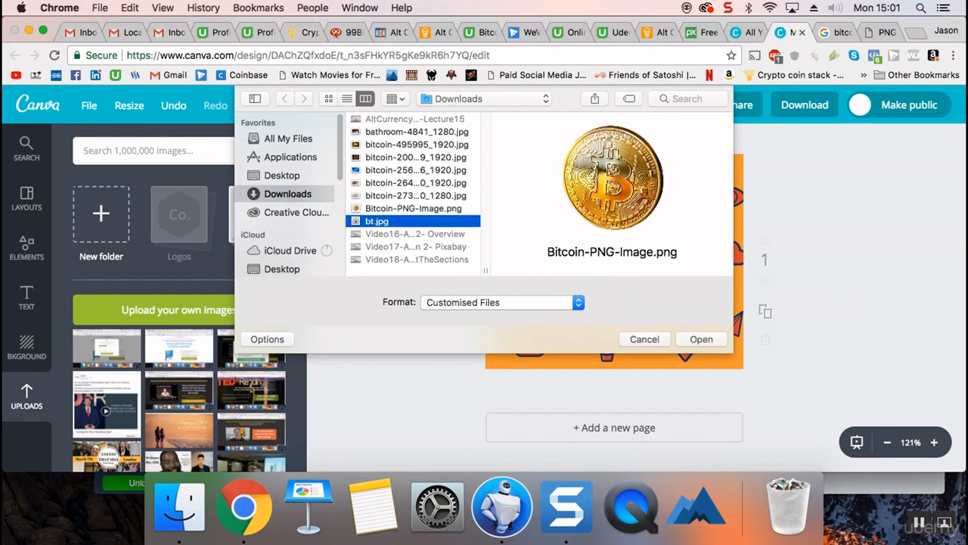
{"action": "left_click", "coordinate": [414, 195]}
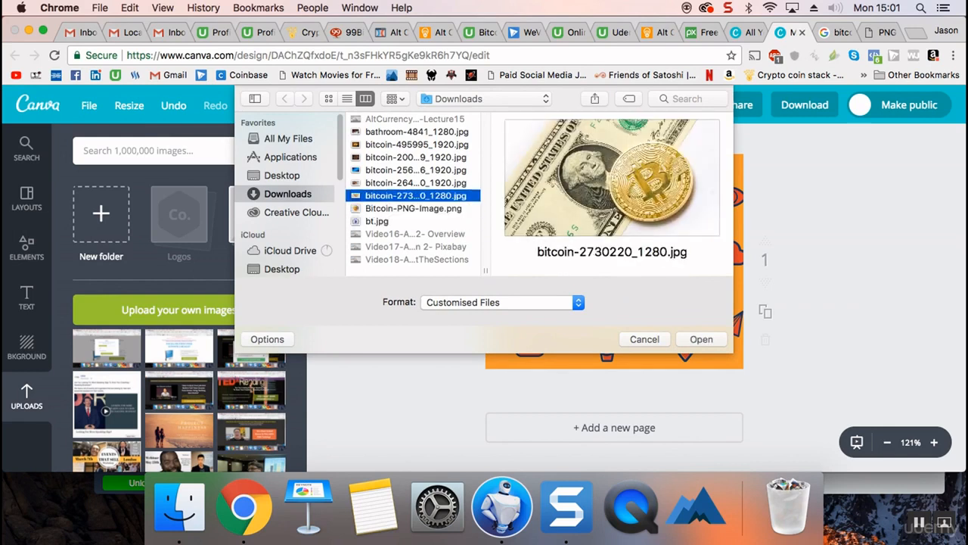
{"action": "left_click", "coordinate": [415, 182]}
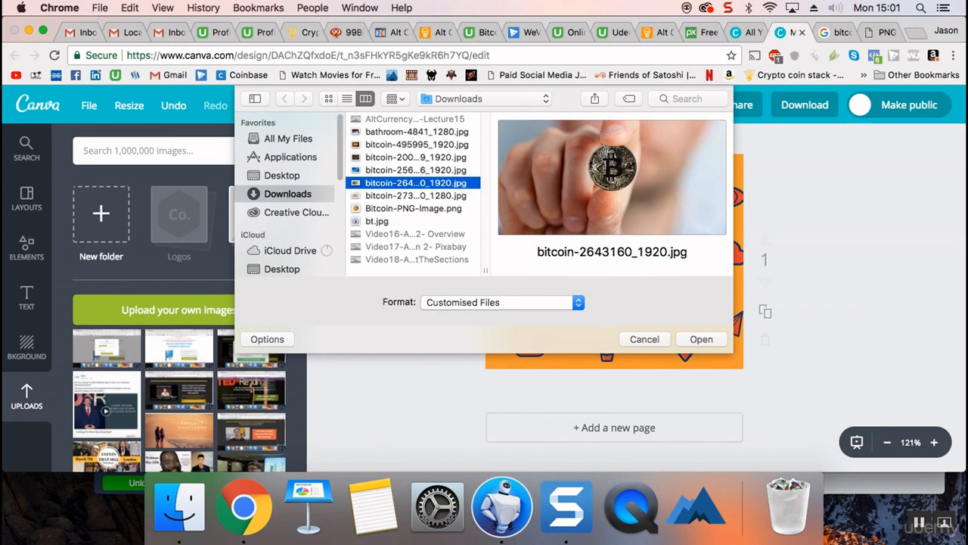
{"action": "left_click", "coordinate": [416, 130]}
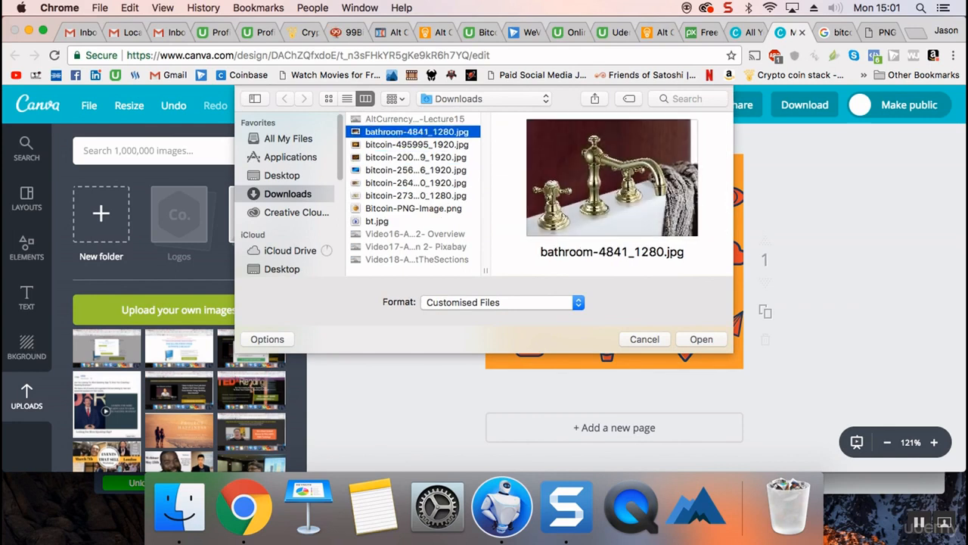
{"action": "left_click", "coordinate": [644, 339]}
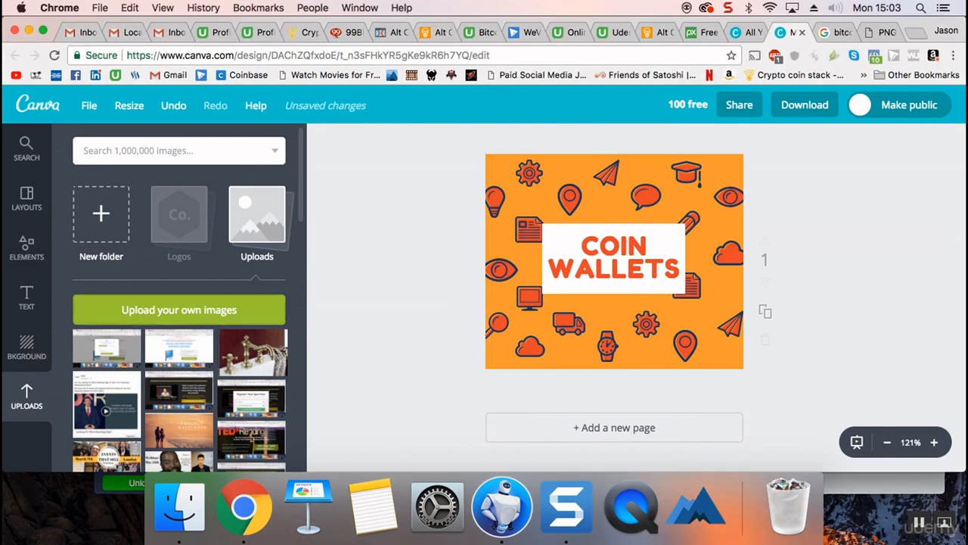
{"action": "left_click", "coordinate": [614, 262]}
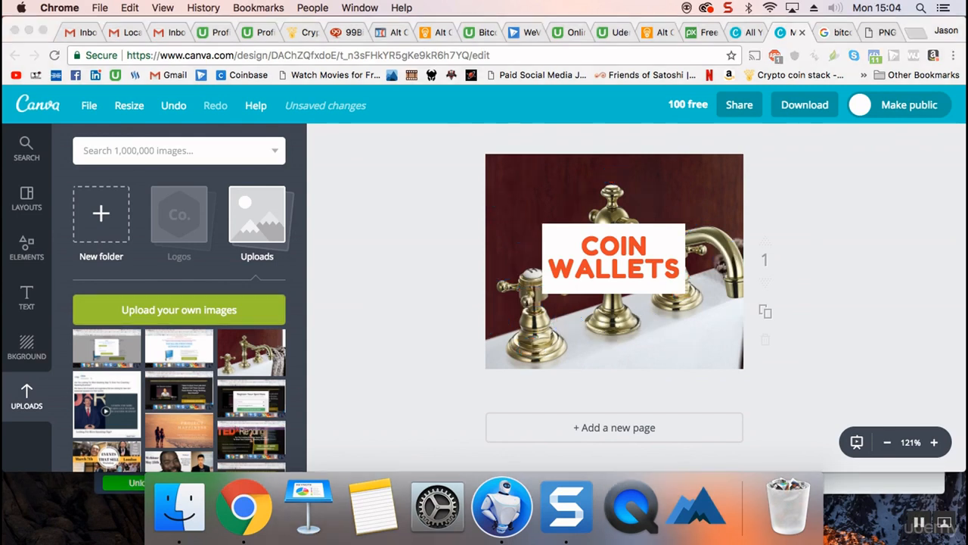
Step: Set the COIN WALLETS label's transparency to 80
{"action": "left_click", "coordinate": [613, 257]}
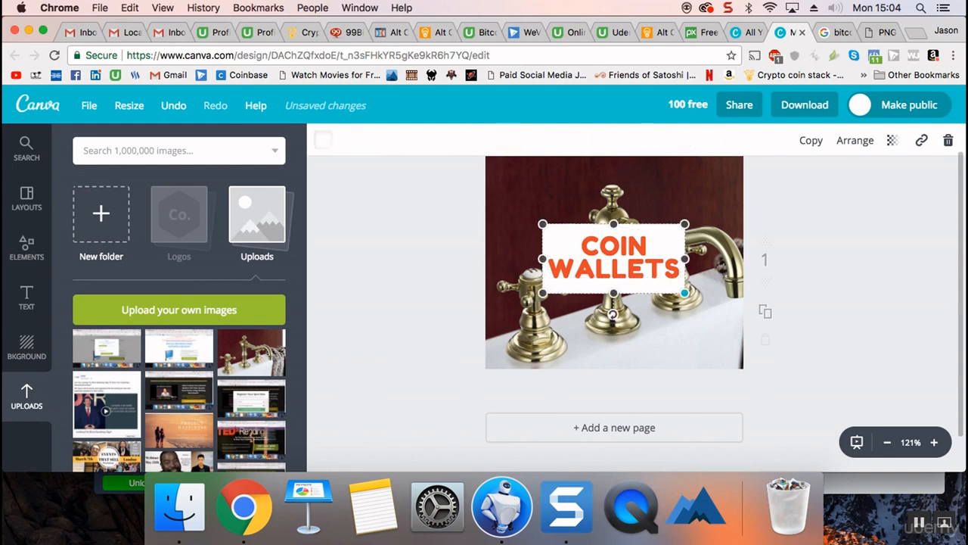
{"action": "left_click", "coordinate": [892, 140]}
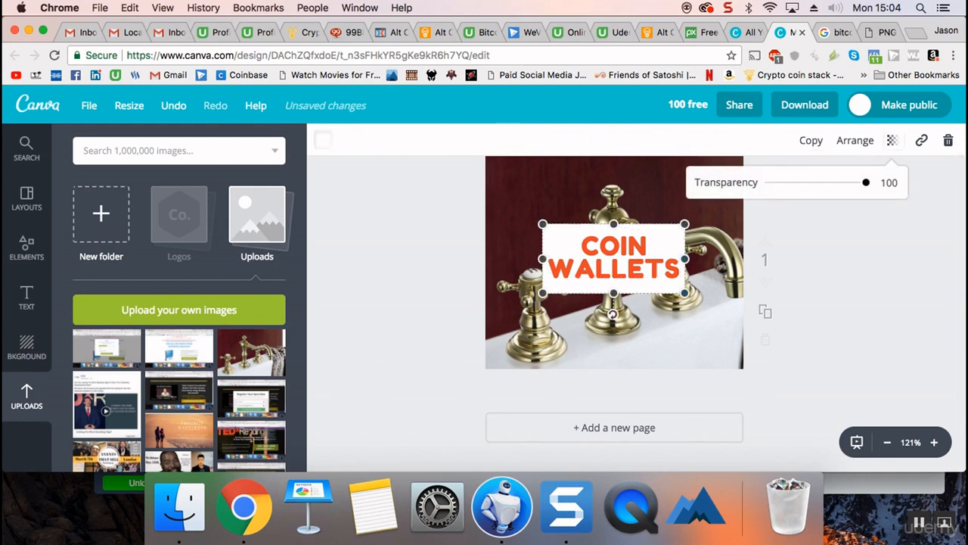
{"action": "left_click_drag", "start_coordinate": [866, 183], "coordinate": [856, 182]}
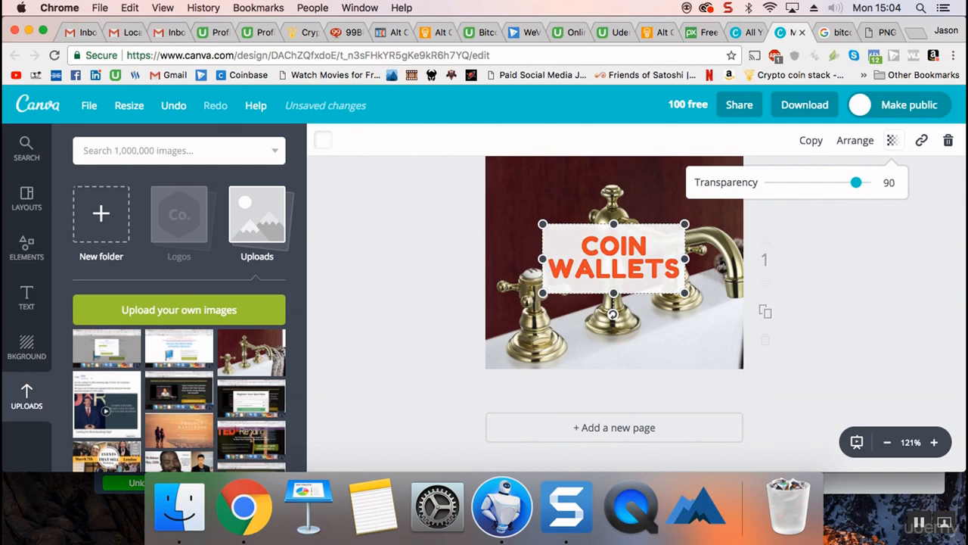
{"action": "left_click_drag", "start_coordinate": [856, 182], "coordinate": [849, 182]}
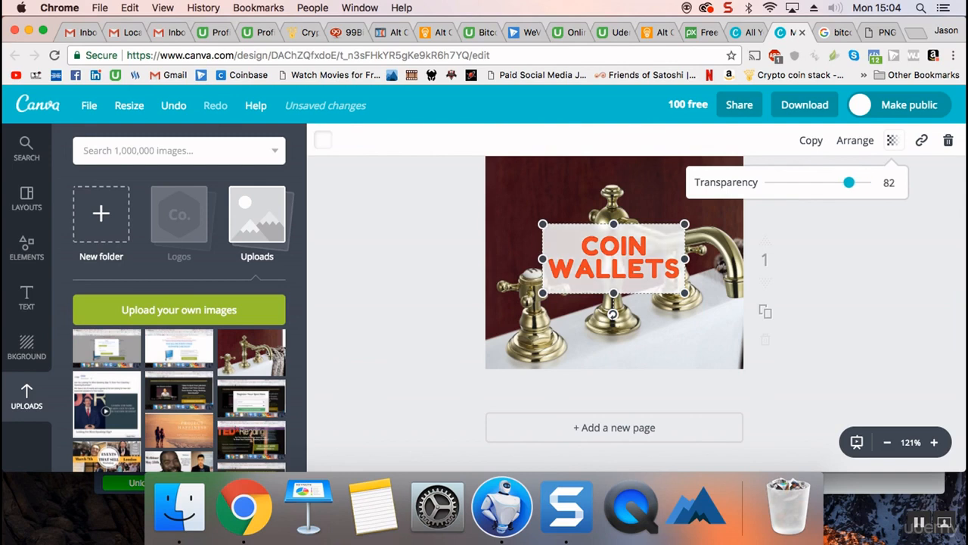
{"action": "left_click_drag", "start_coordinate": [849, 182], "coordinate": [847, 182]}
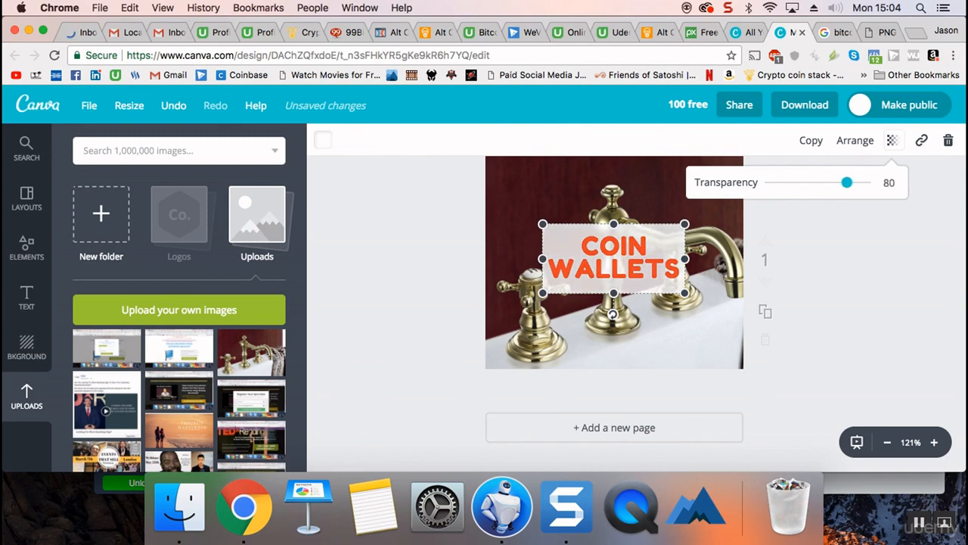
{"action": "left_click", "coordinate": [891, 140]}
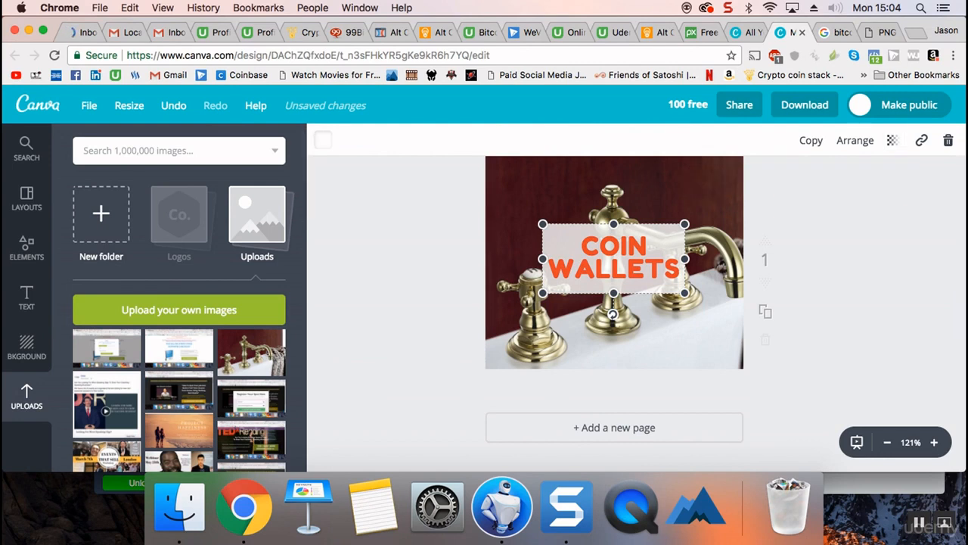
{"action": "type", "text": "coin"}
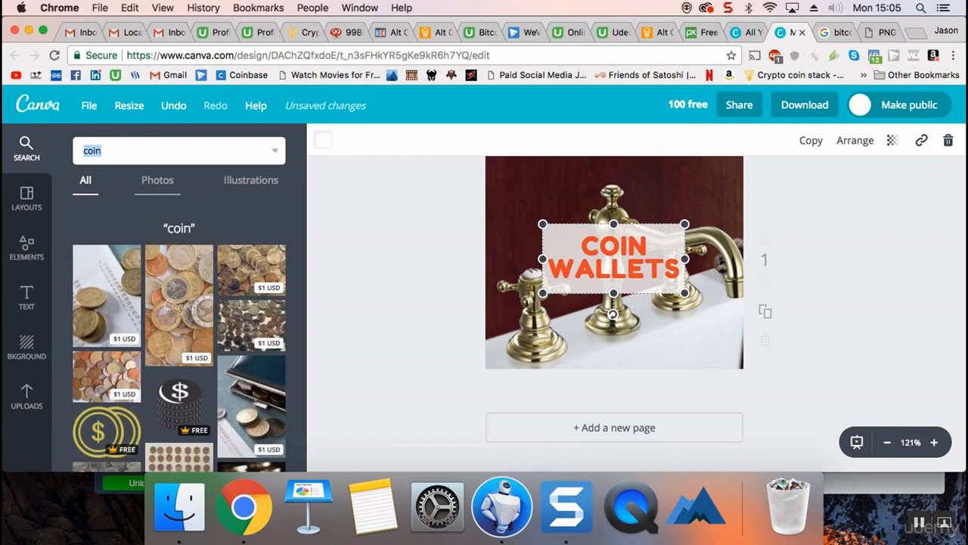
Step: Upload Bitcoin-PNG-Image.png, add the coin to the design and shrink it near the label
{"action": "left_click", "coordinate": [250, 180]}
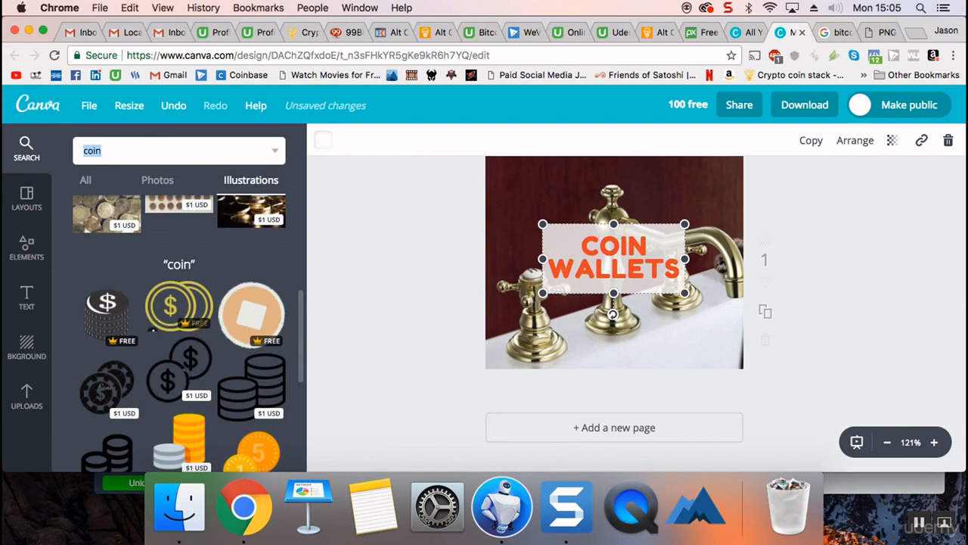
{"action": "left_click", "coordinate": [26, 397]}
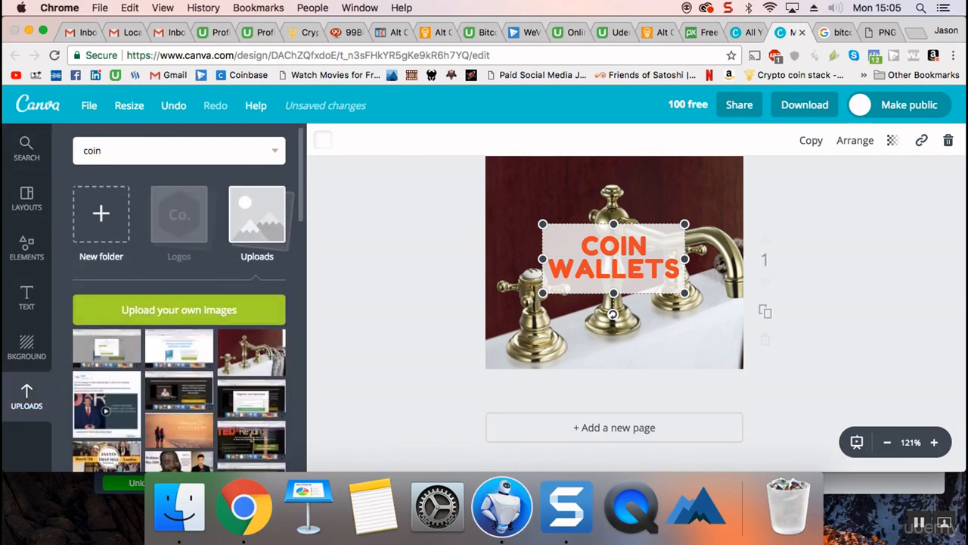
{"action": "left_click", "coordinate": [179, 309]}
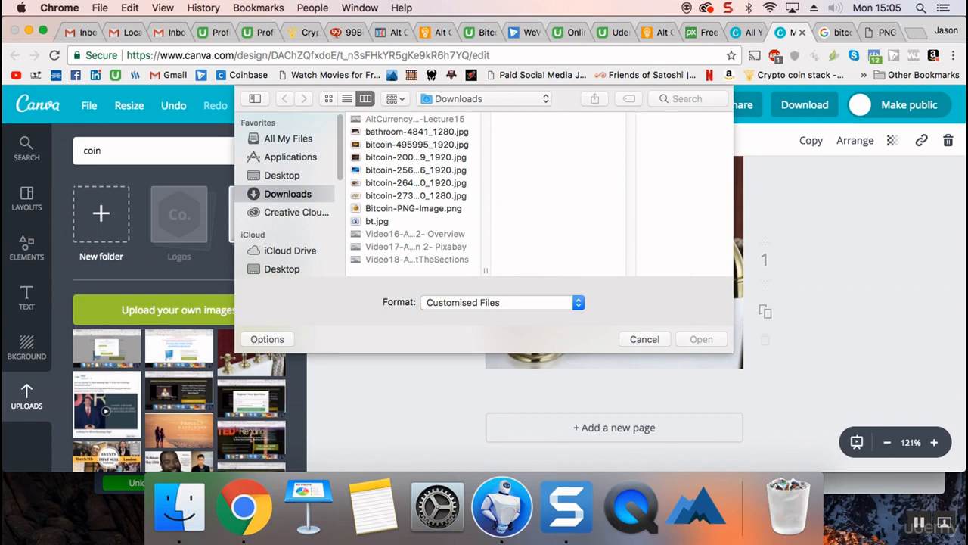
{"action": "left_click", "coordinate": [413, 208]}
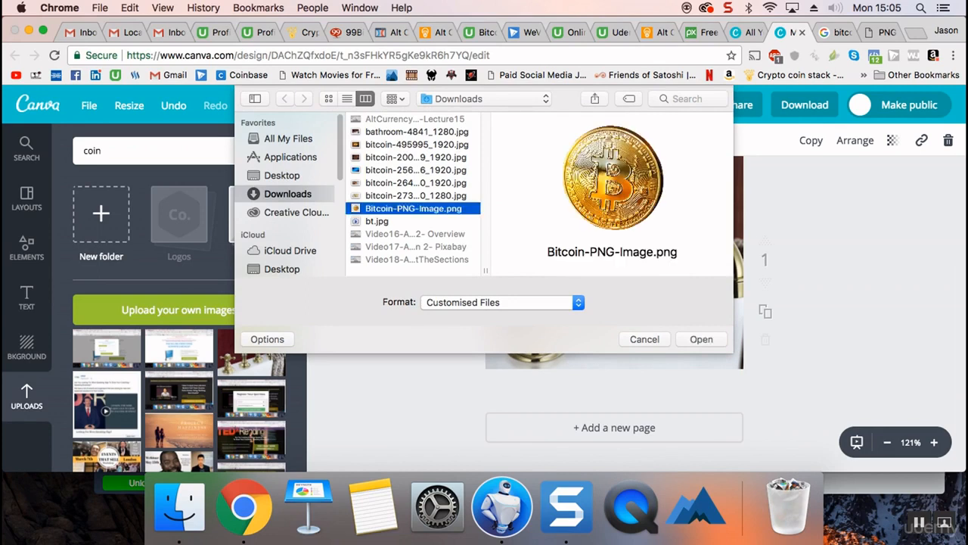
{"action": "left_click", "coordinate": [701, 339]}
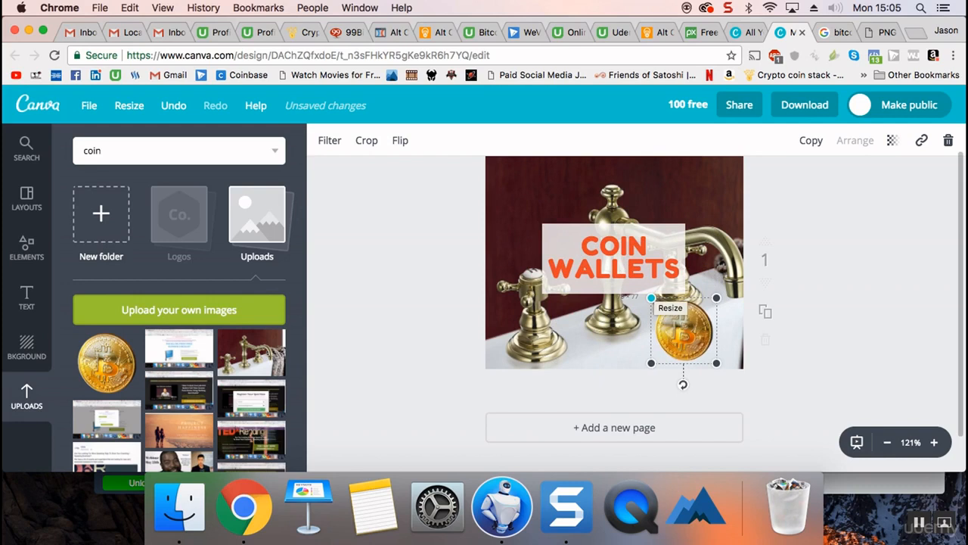
{"action": "left_click_drag", "start_coordinate": [681, 333], "coordinate": [681, 220]}
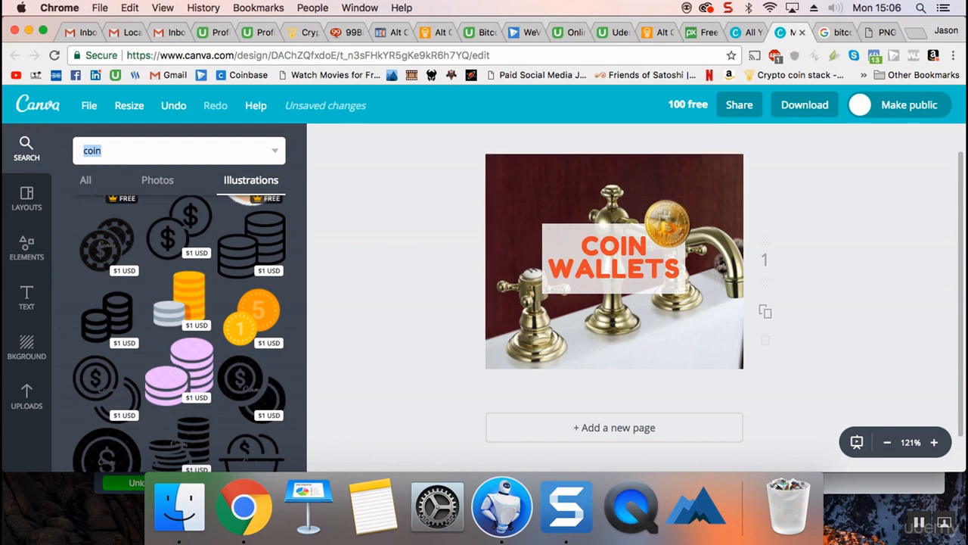
Step: Rename the design to 'Coin Wallets'
{"action": "left_click", "coordinate": [687, 103]}
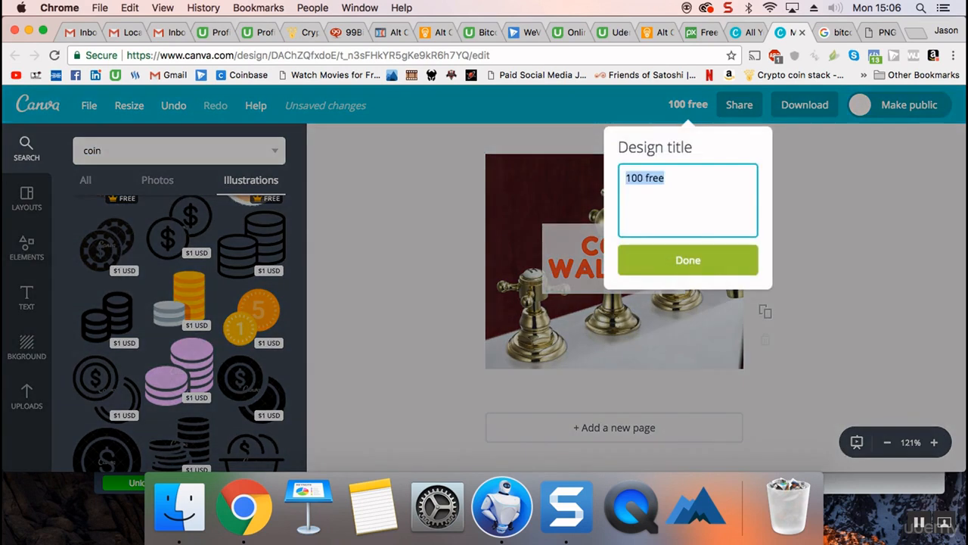
{"action": "type", "text": "Coin Wa"}
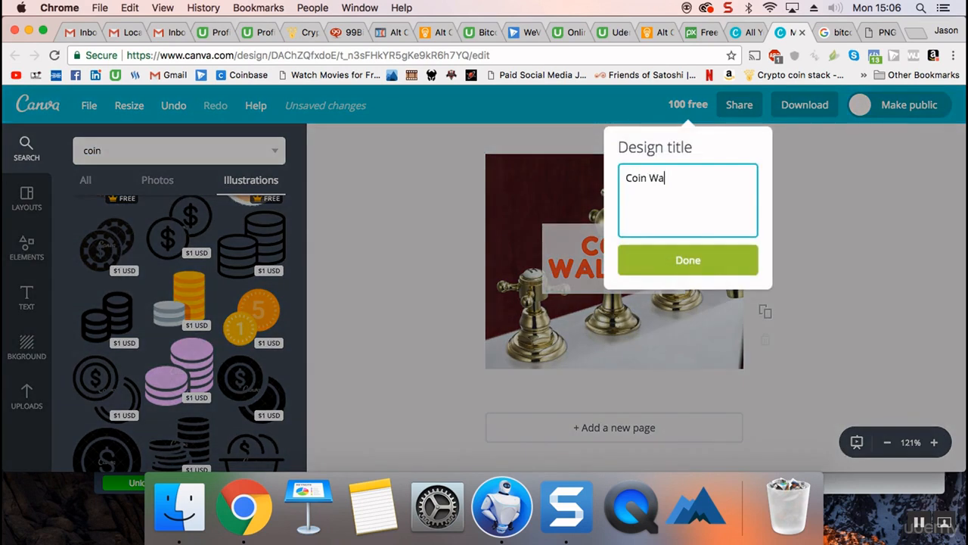
{"action": "type", "text": "llers"}
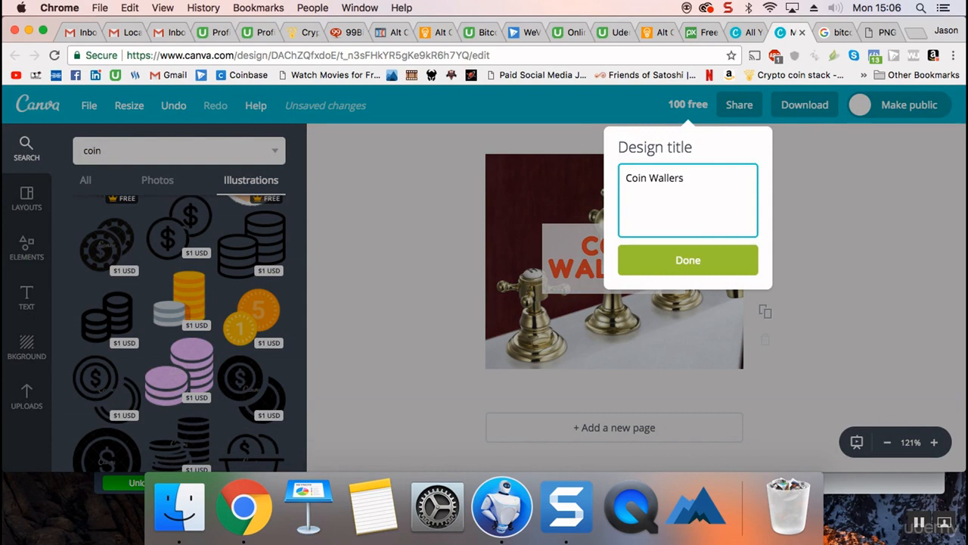
{"action": "left_click", "coordinate": [687, 259]}
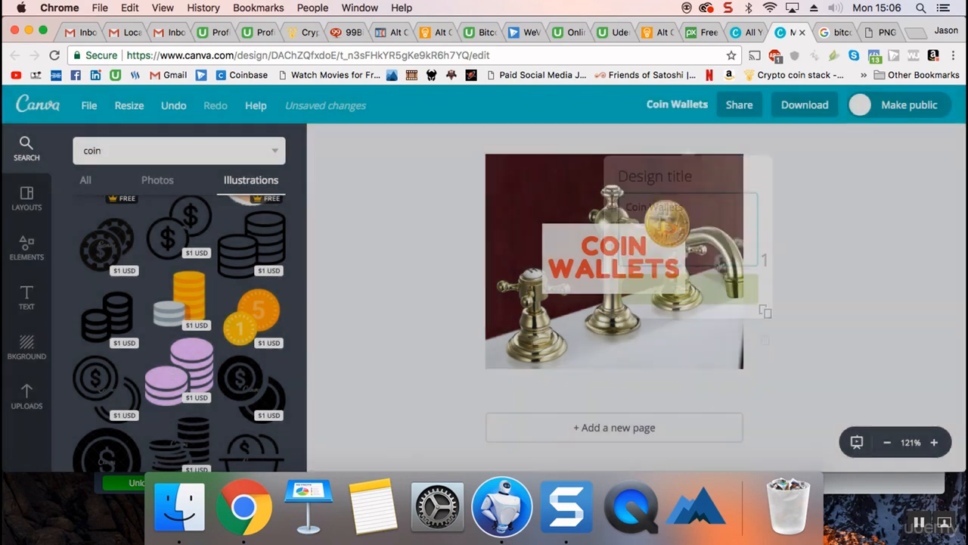
Step: Download the design as a JPG file
{"action": "left_click", "coordinate": [804, 104]}
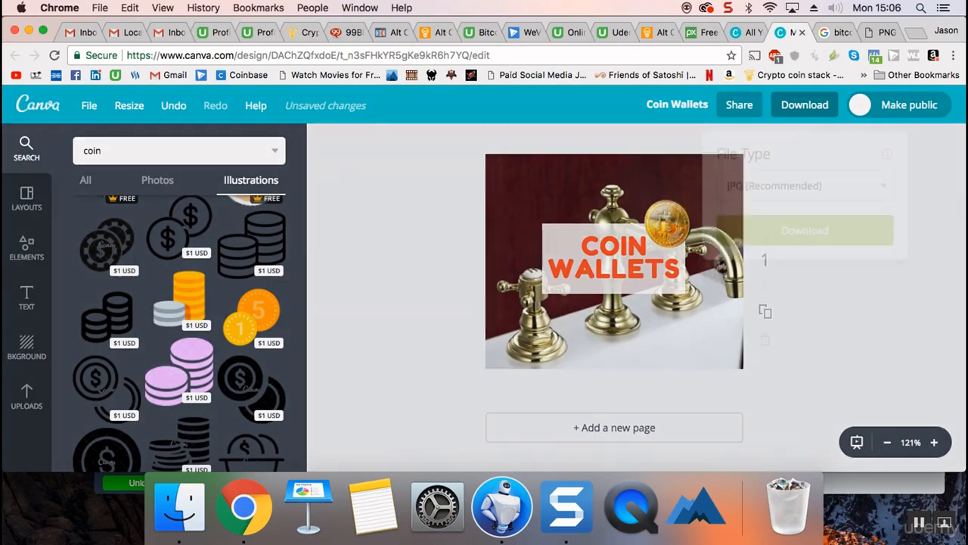
{"action": "left_click", "coordinate": [804, 104]}
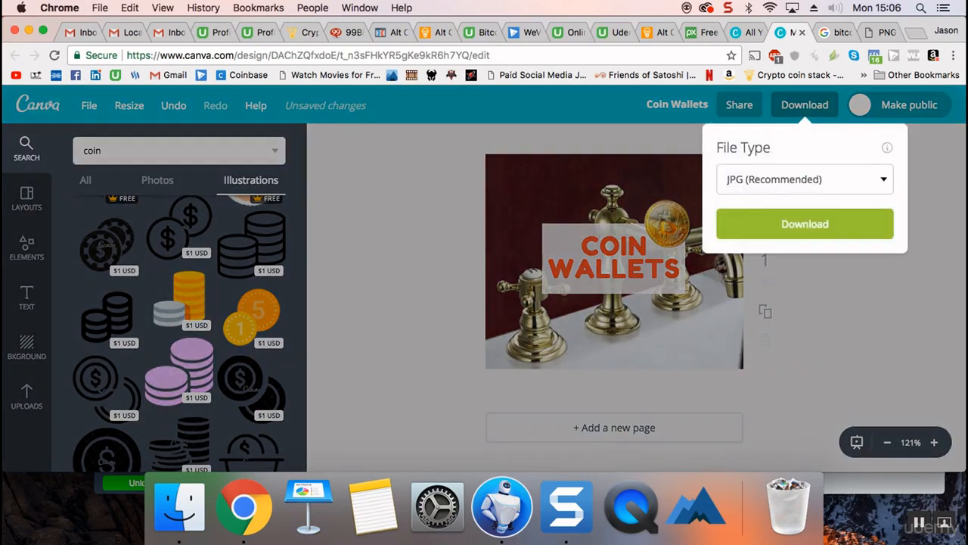
{"action": "left_click", "coordinate": [804, 179]}
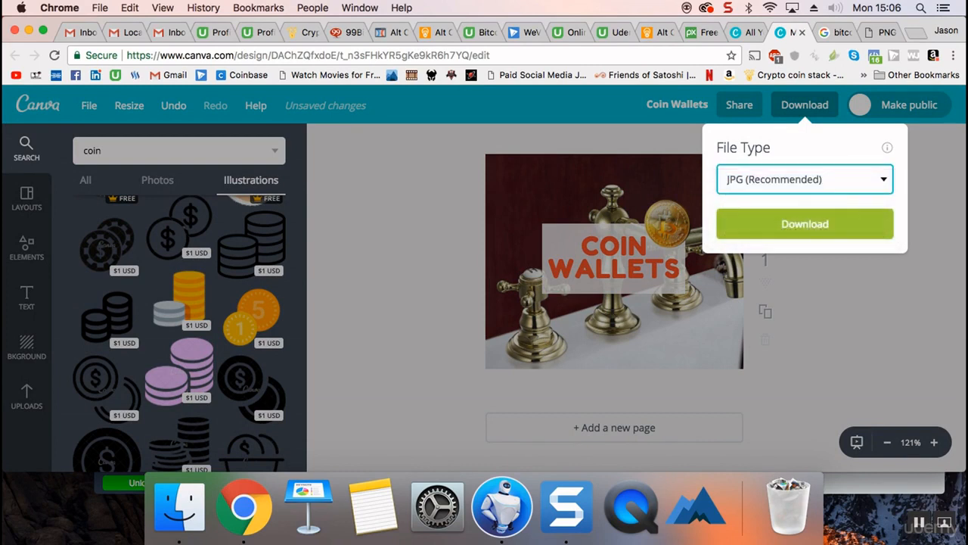
{"action": "left_click", "coordinate": [804, 223]}
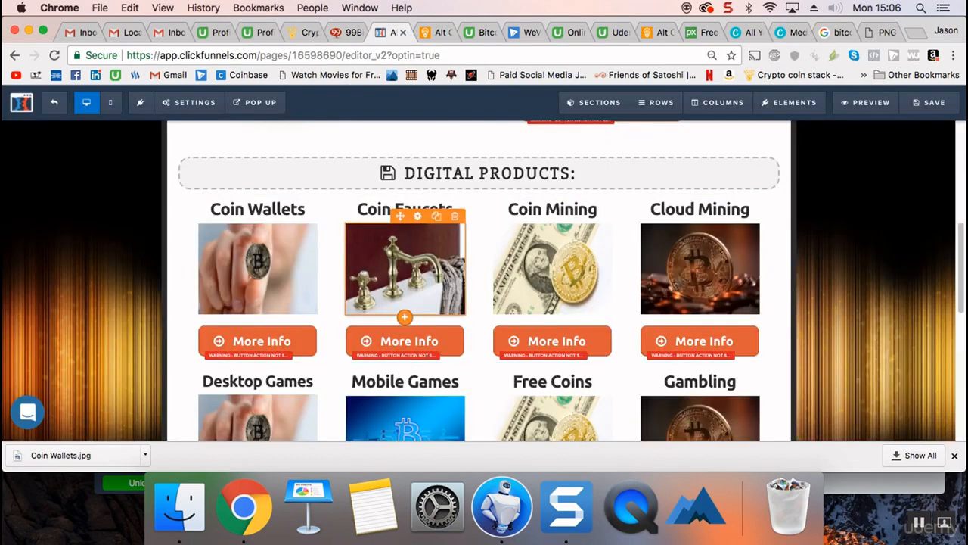
Step: Swap the Coin Faucets product image for Coin Wallets.jpg, then view the Crypto coin stack site
{"action": "left_click", "coordinate": [405, 268]}
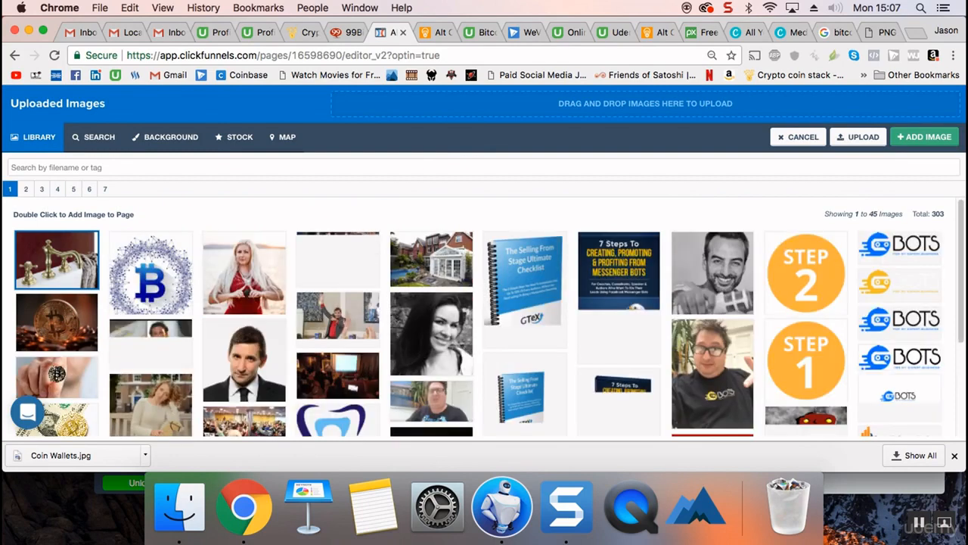
{"action": "left_click", "coordinate": [858, 137]}
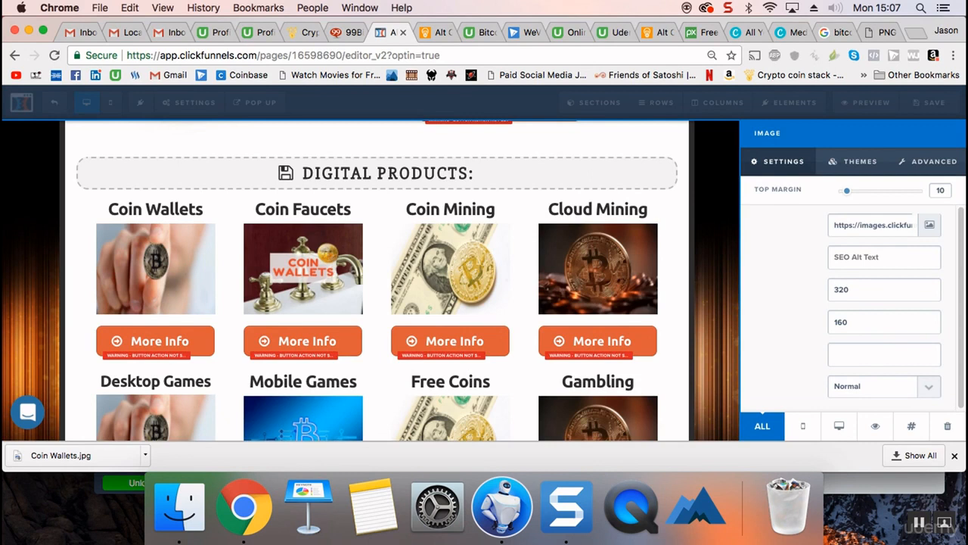
{"action": "left_click", "coordinate": [301, 32]}
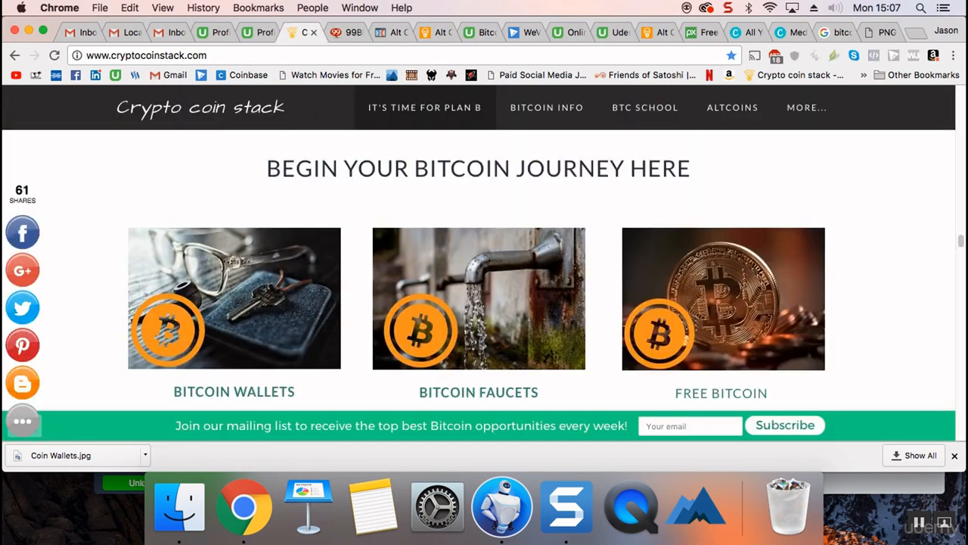